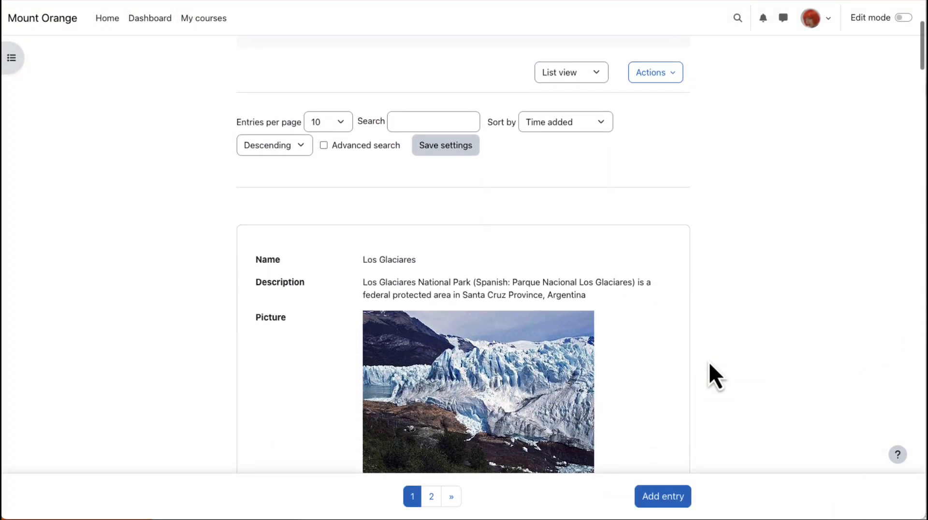
# Step: Scroll through the Beautiful Places entries and open the Machu Picchu entry's actions menu
pyautogui.scroll(-3)
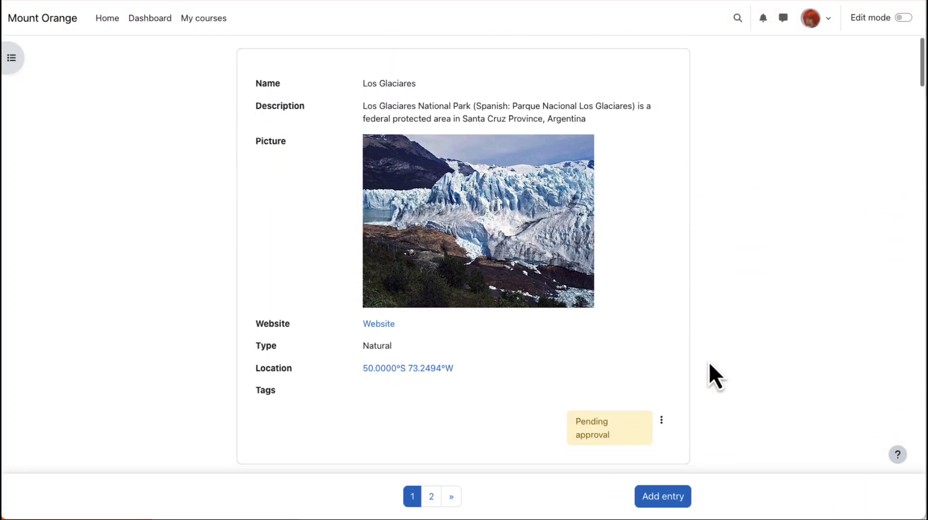
pyautogui.scroll(-3)
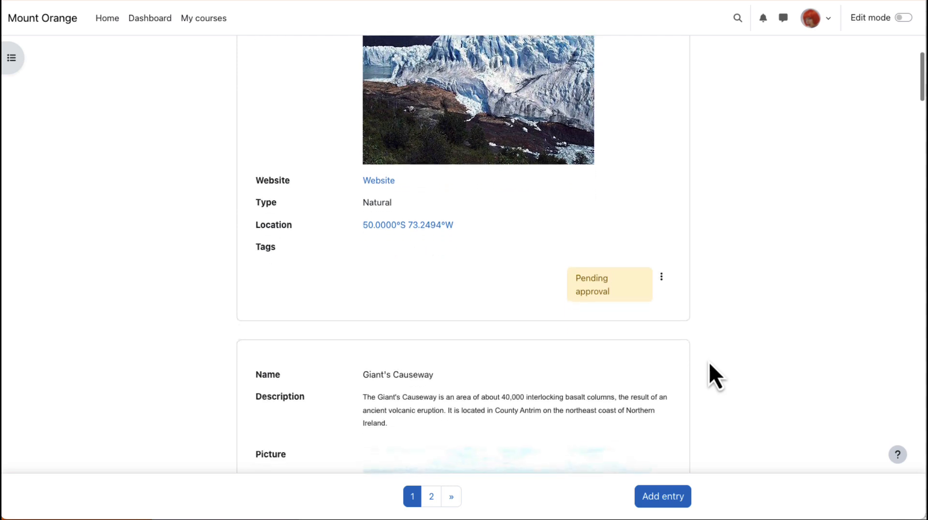
pyautogui.scroll(-3)
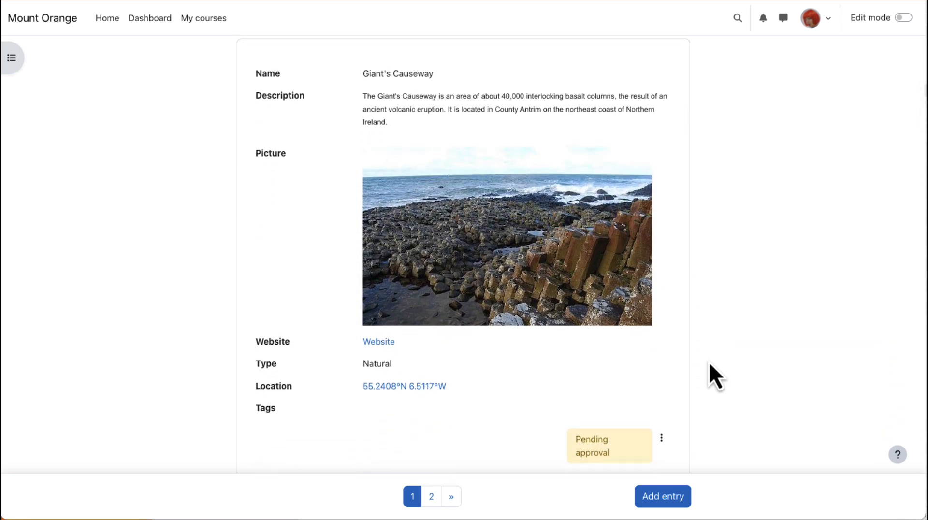
pyautogui.scroll(-3)
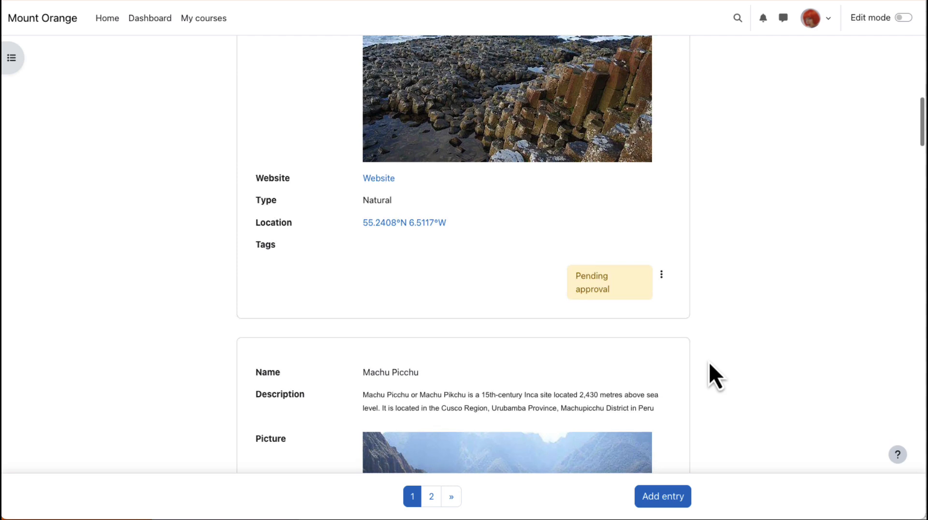
pyautogui.scroll(-3)
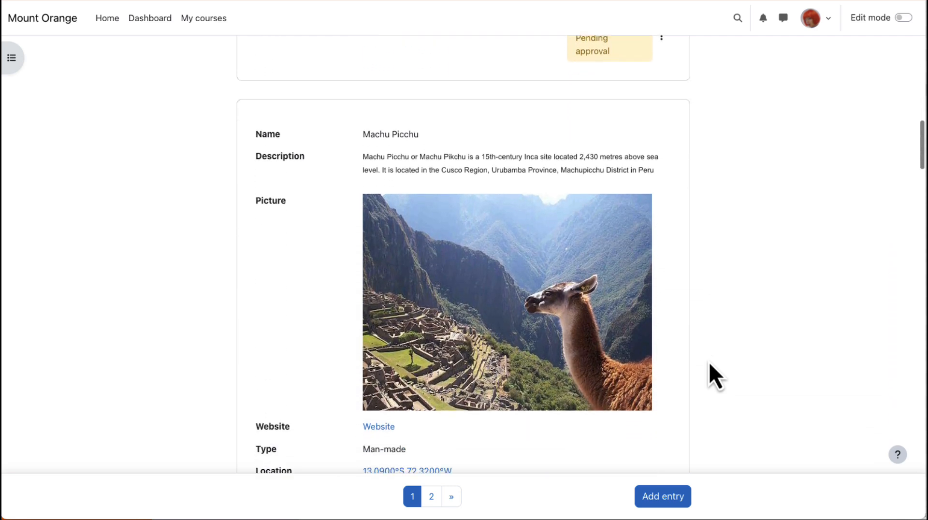
pyautogui.scroll(-3)
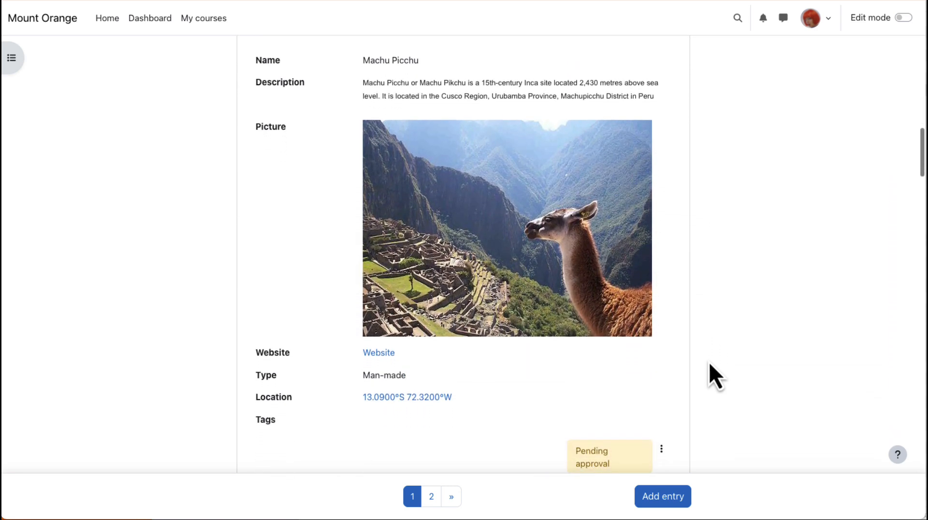
pyautogui.scroll(-3)
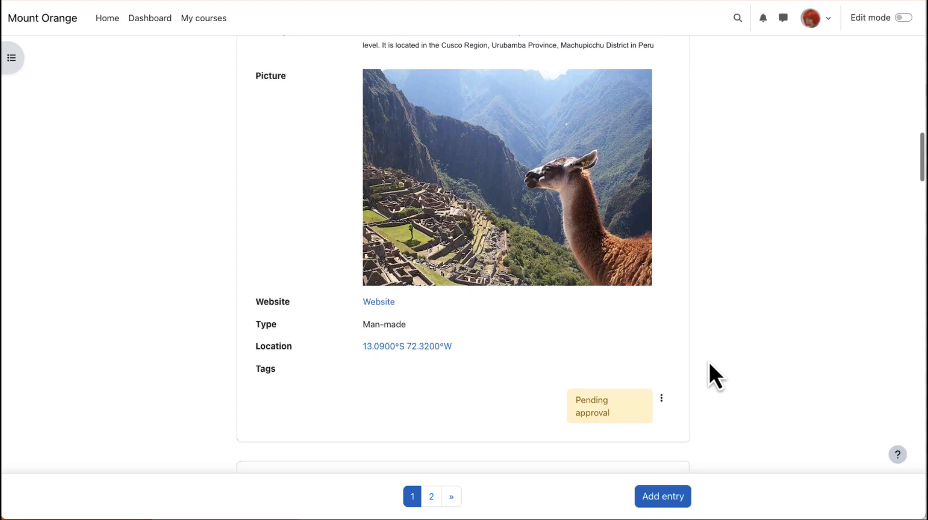
pyautogui.scroll(-3)
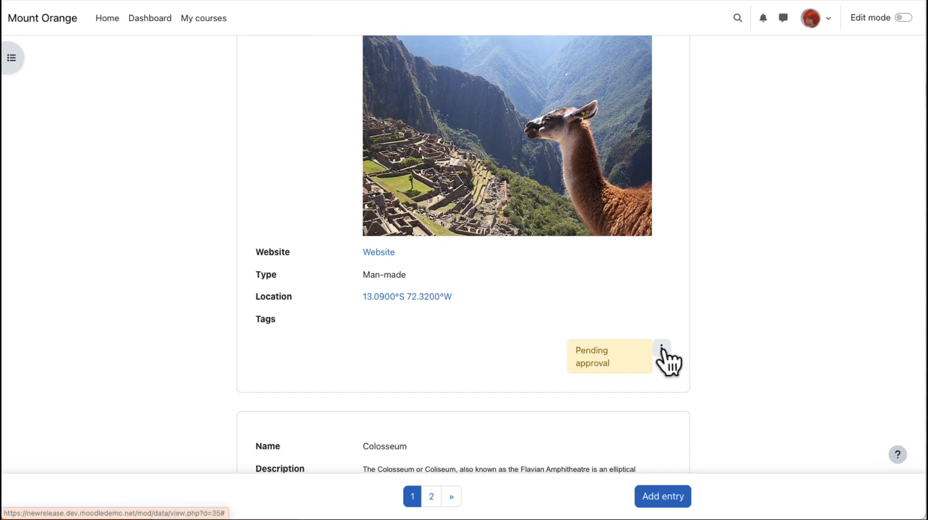
pyautogui.click(661, 348)
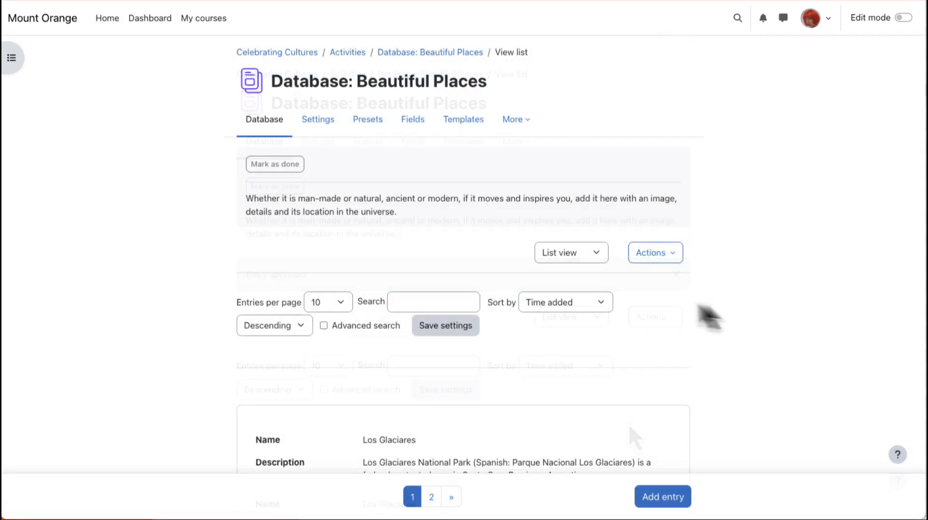
pyautogui.click(569, 253)
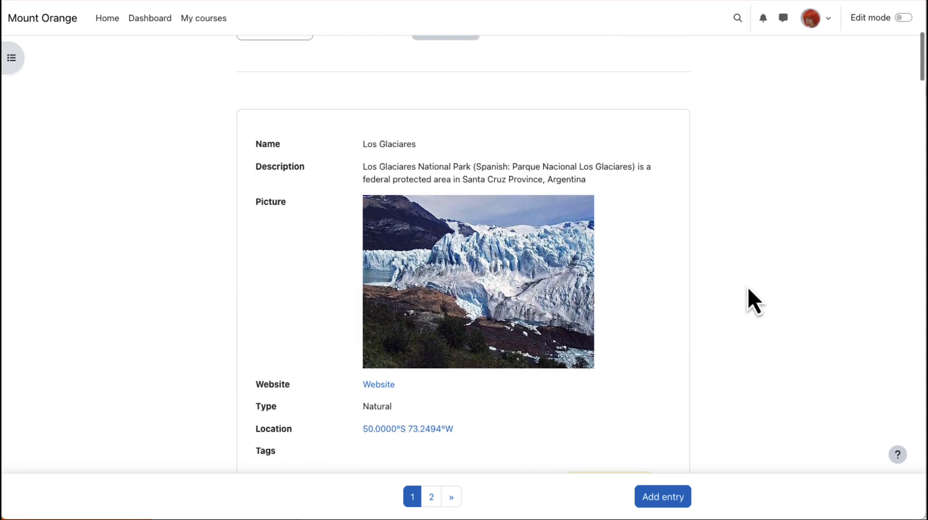
# Step: Scroll to the Giant's Causeway entry and view its actions, including Approve
pyautogui.scroll(-3)
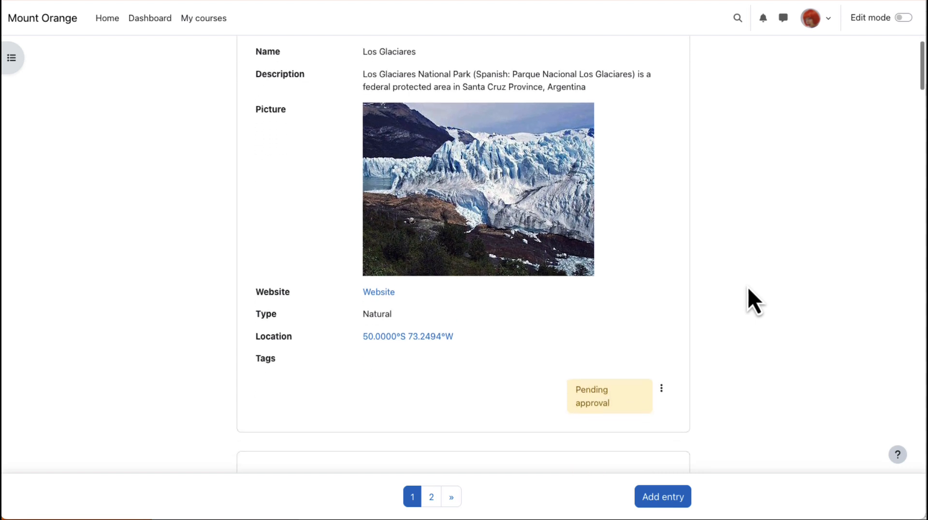
pyautogui.scroll(-3)
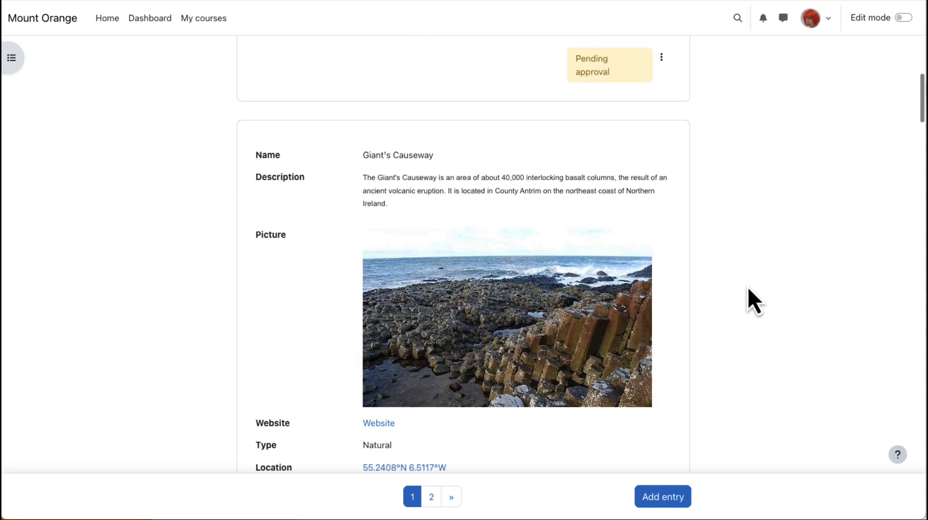
pyautogui.scroll(-3)
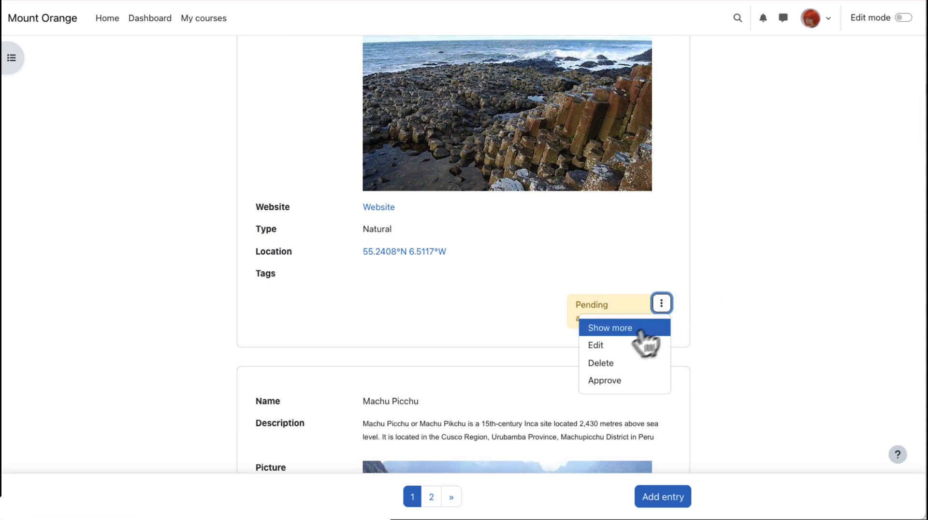
pyautogui.click(609, 327)
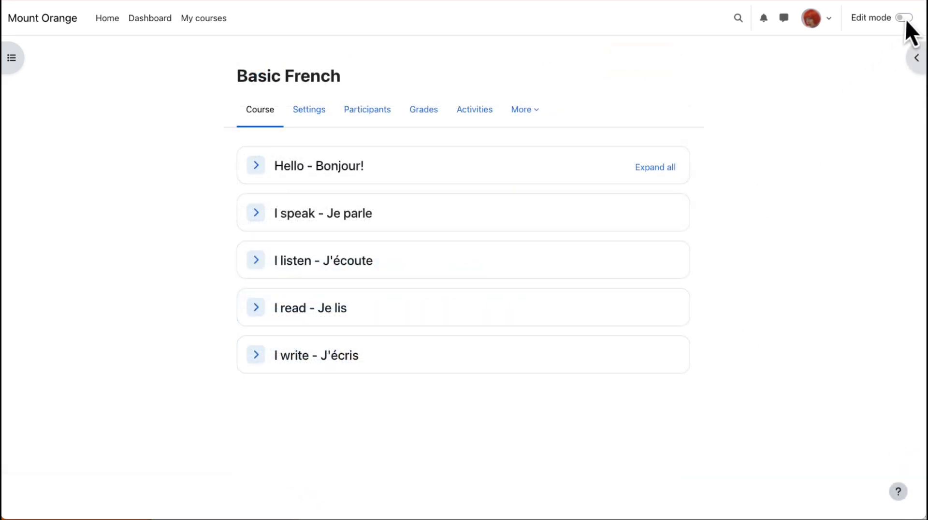
# Step: Turn on editing, expand 'I read - Je lis' and name the new database 'Francophilia'
pyautogui.click(901, 16)
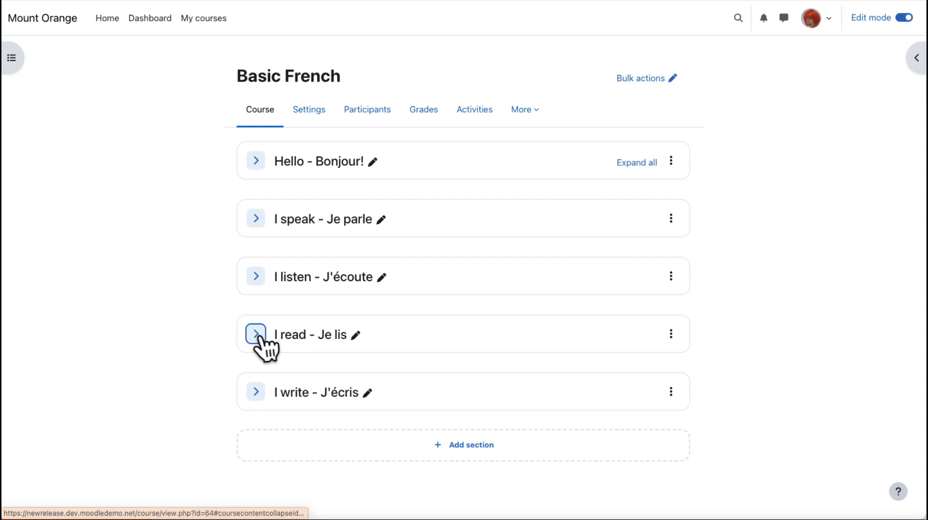
pyautogui.click(256, 334)
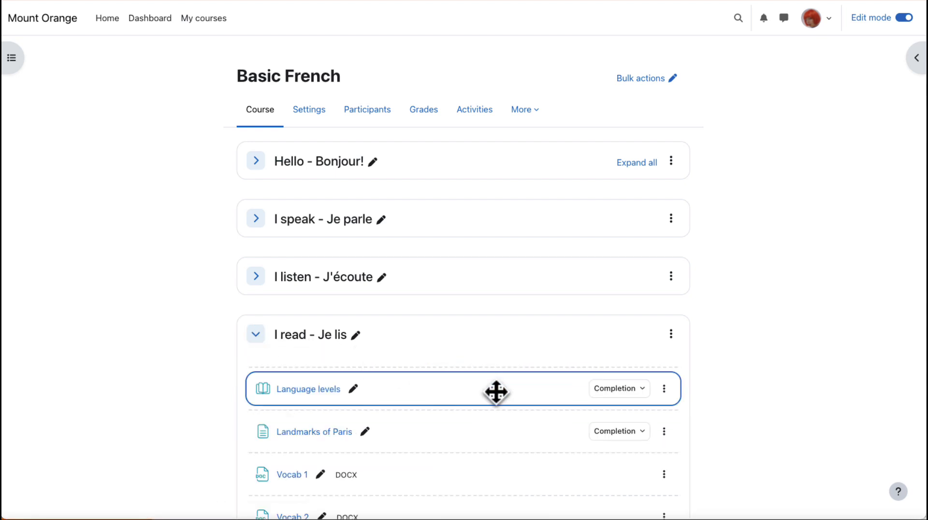
pyautogui.write('Francophilia')
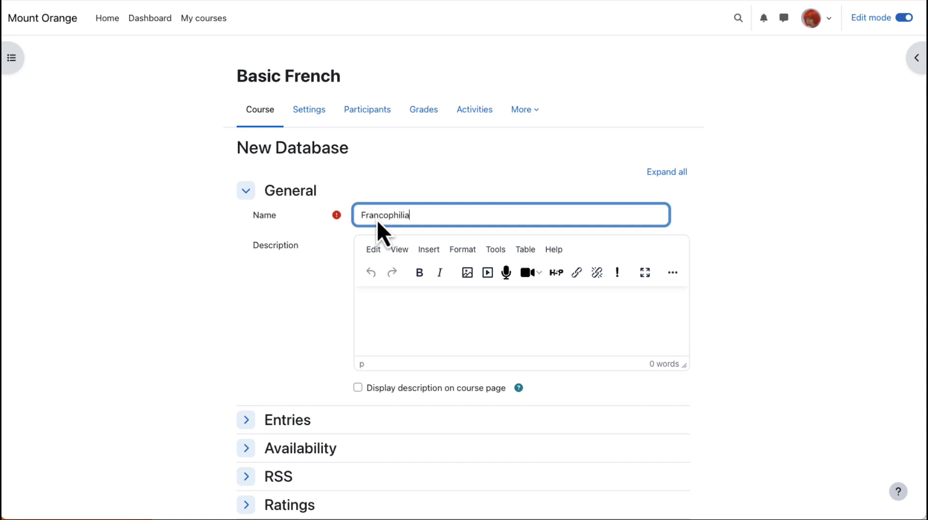
# Step: Describe Francophilia's features from francophone countries, show it on the course page, and expand Entries
pyautogui.write('A')
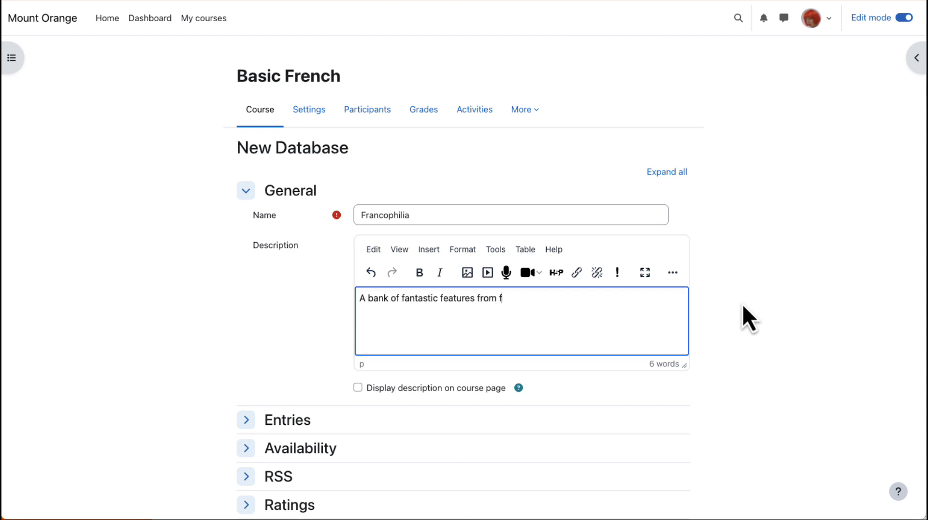
pyautogui.write('rancophone countries.')
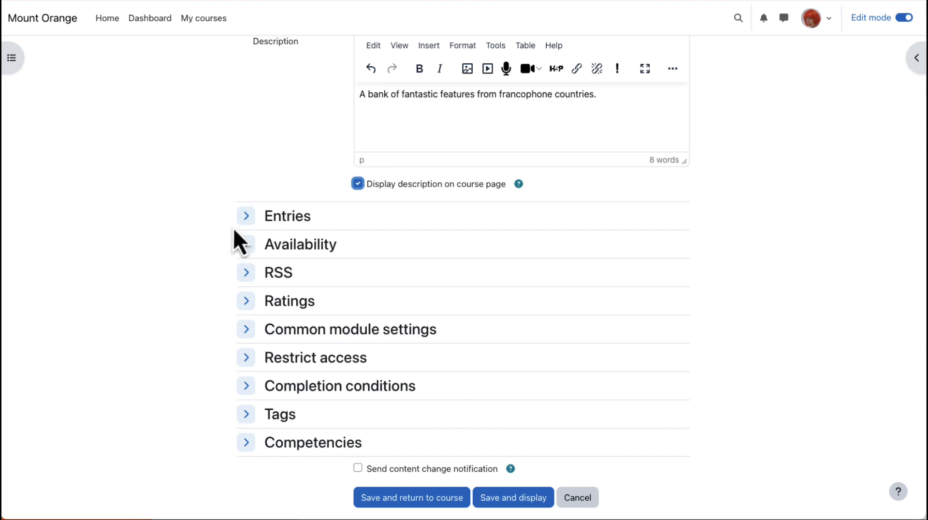
pyautogui.click(245, 216)
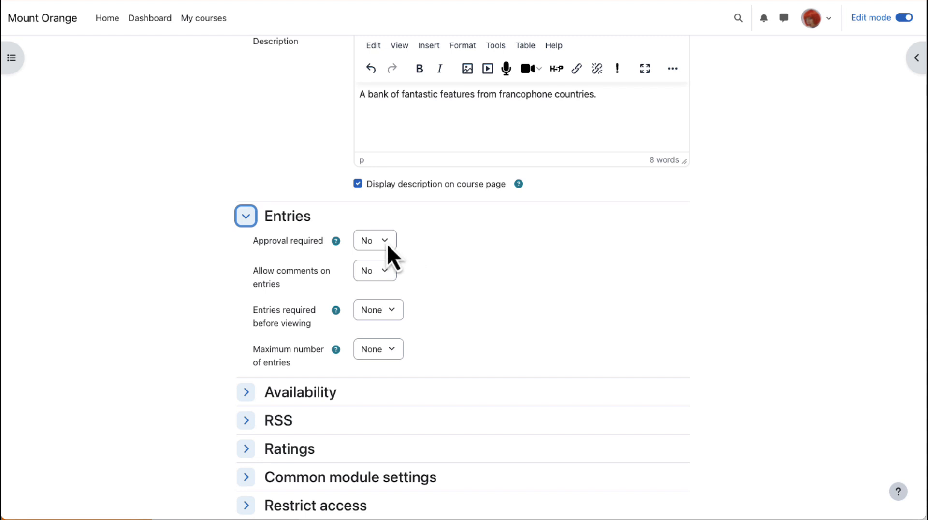
# Step: Set Approval required to Yes for Francophilia entries
pyautogui.click(374, 240)
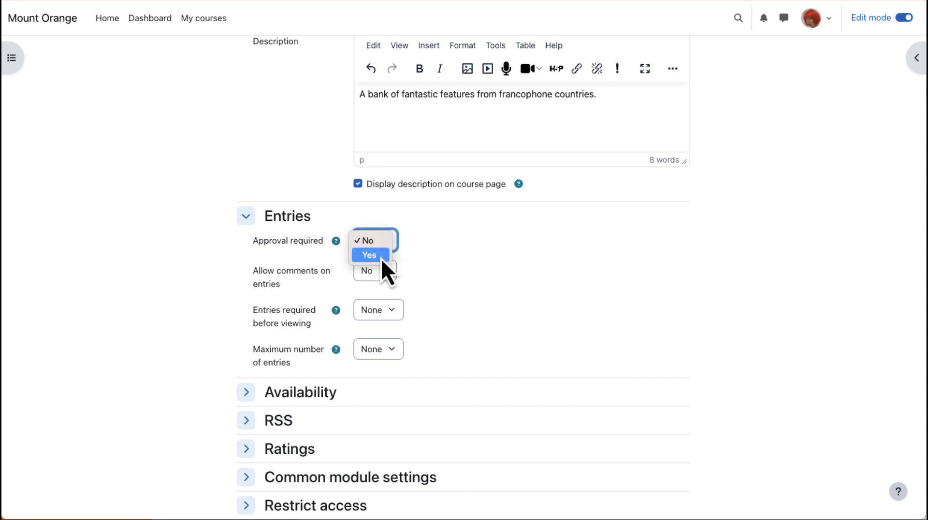
pyautogui.click(368, 254)
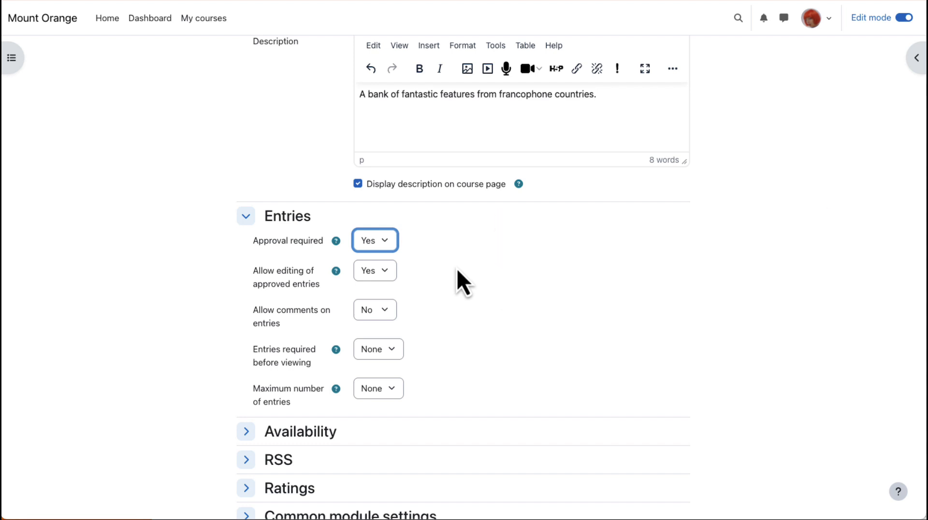
pyautogui.moveTo(450, 287)
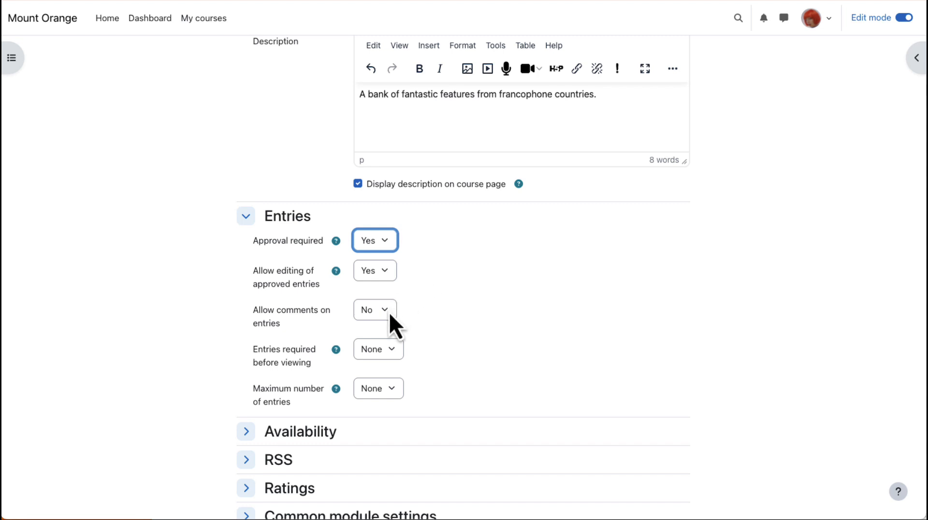
pyautogui.moveTo(412, 362)
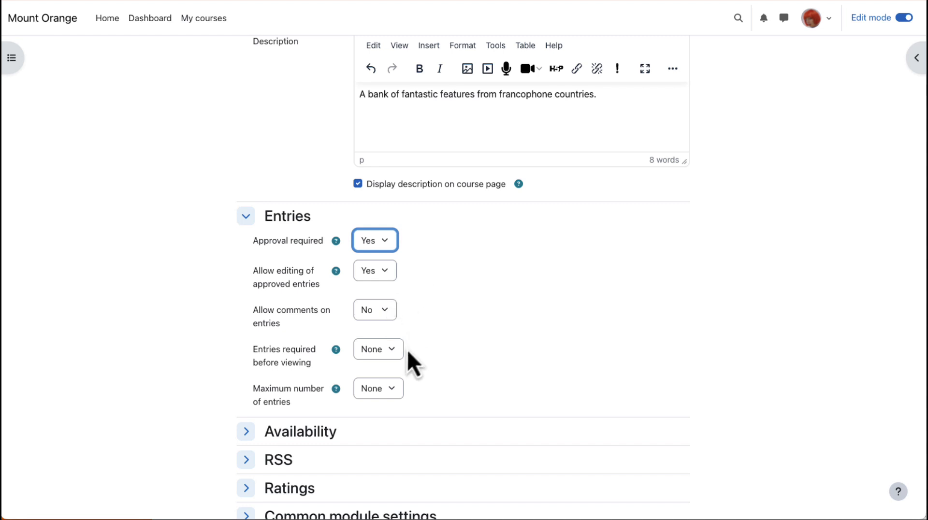
pyautogui.moveTo(397, 361)
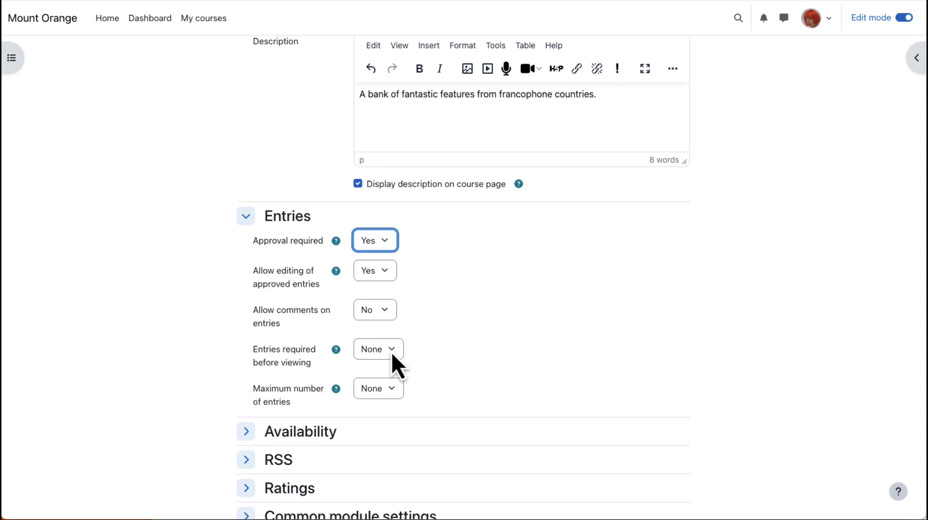
pyautogui.moveTo(403, 405)
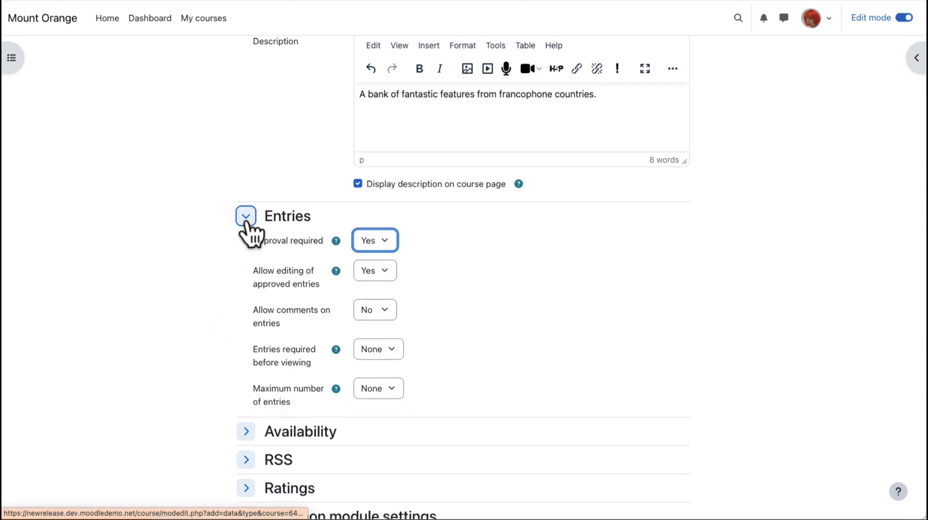
# Step: Collapse the Entries and Ratings sections, leaving Aggregate type at No ratings
pyautogui.click(245, 215)
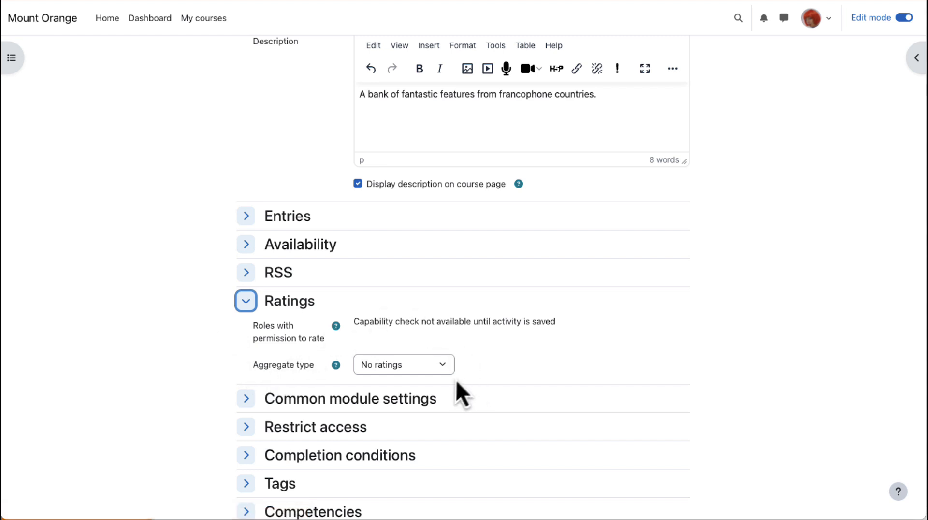
pyautogui.click(403, 364)
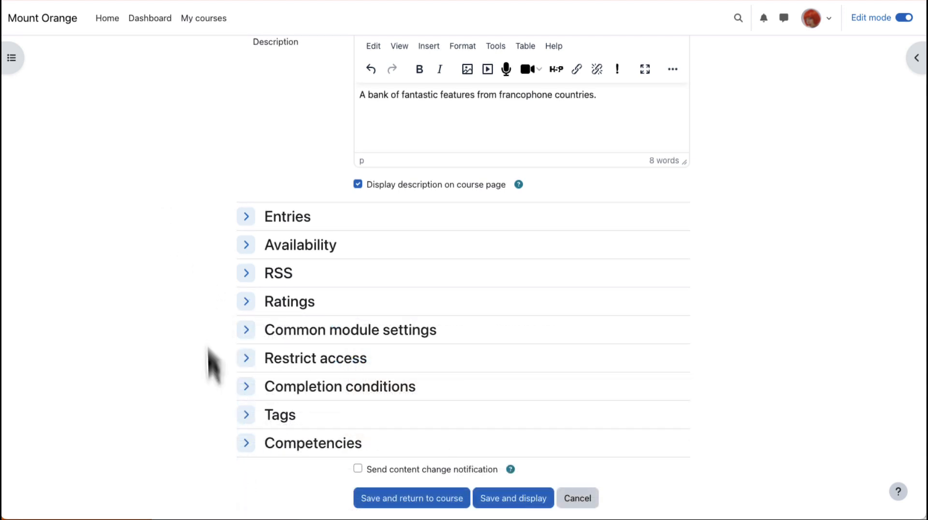
# Step: Require adding entries and receiving any grade for completion, then collapse Completion conditions
pyautogui.click(246, 386)
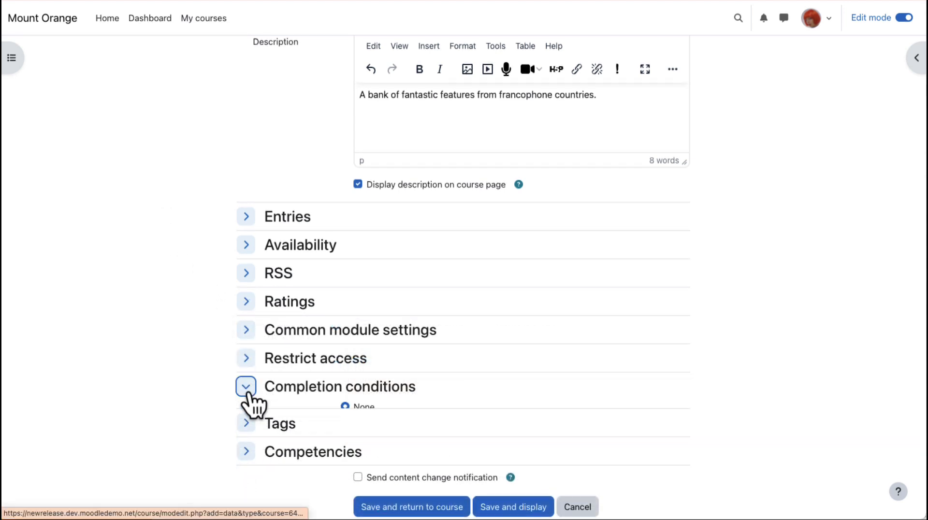
pyautogui.click(245, 386)
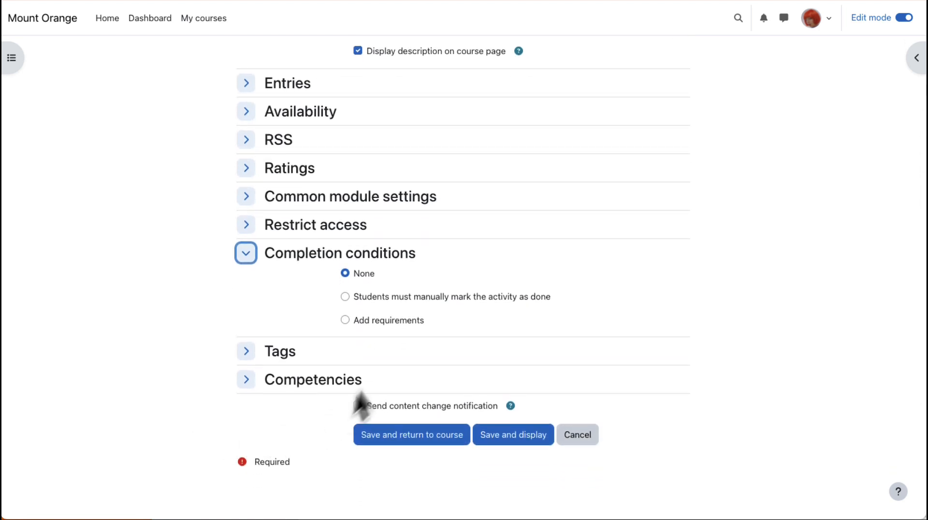
pyautogui.click(345, 296)
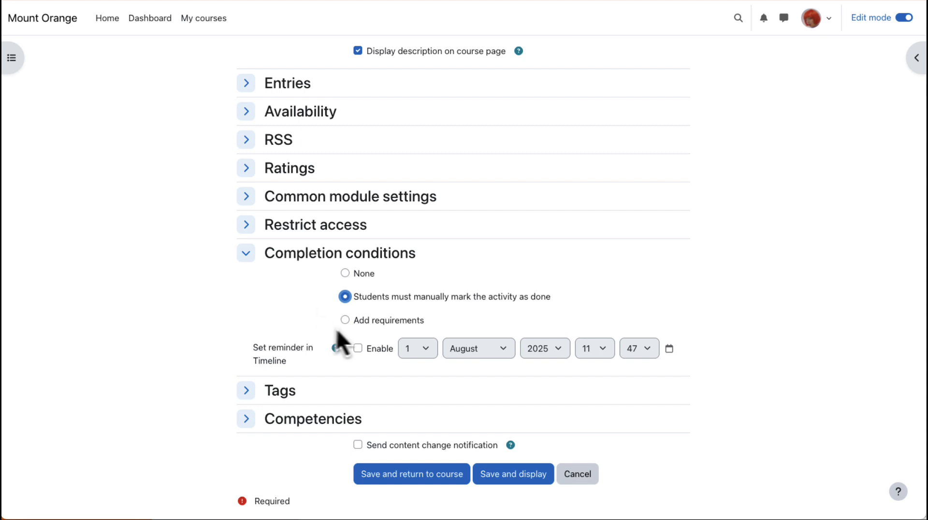
pyautogui.click(345, 320)
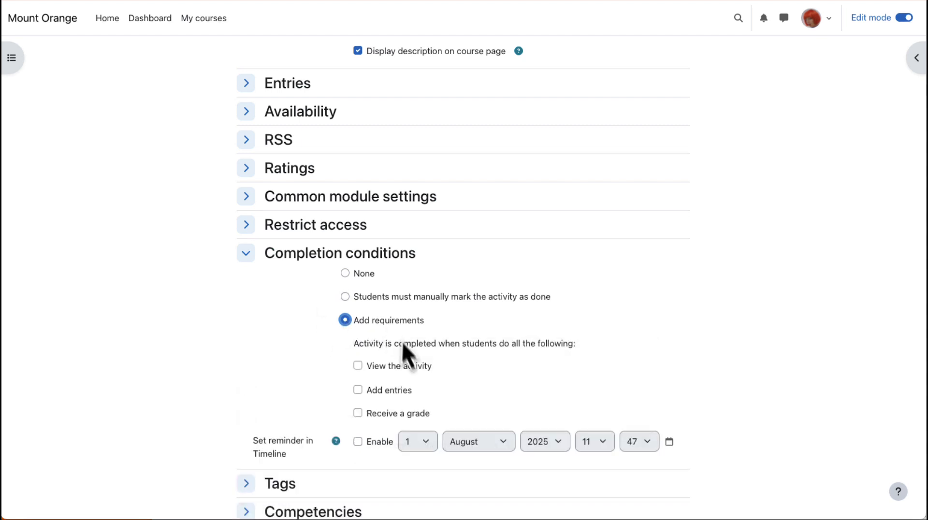
pyautogui.click(358, 389)
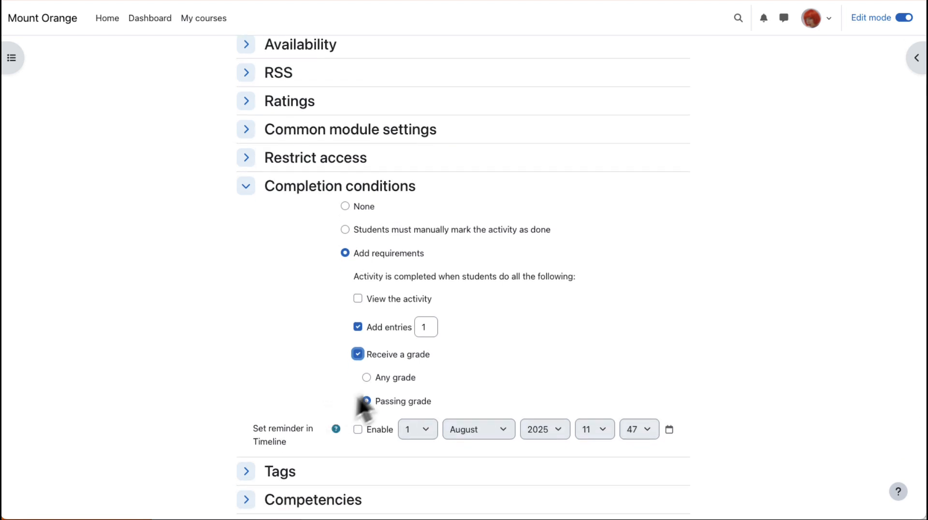
pyautogui.click(366, 378)
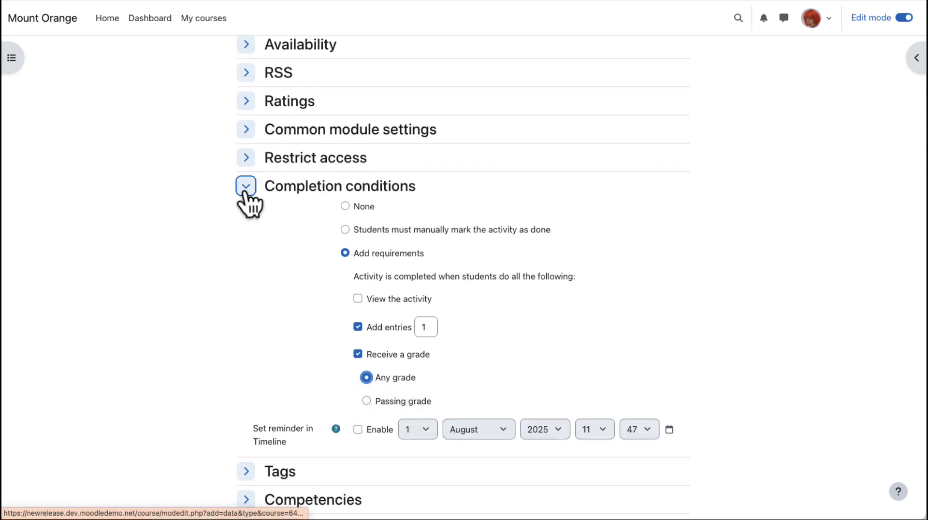
pyautogui.click(246, 186)
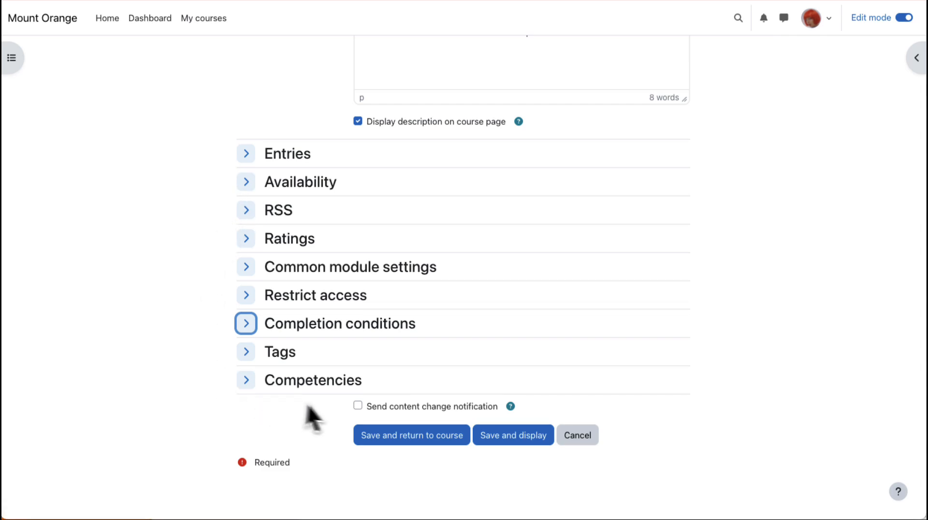
pyautogui.moveTo(359, 421)
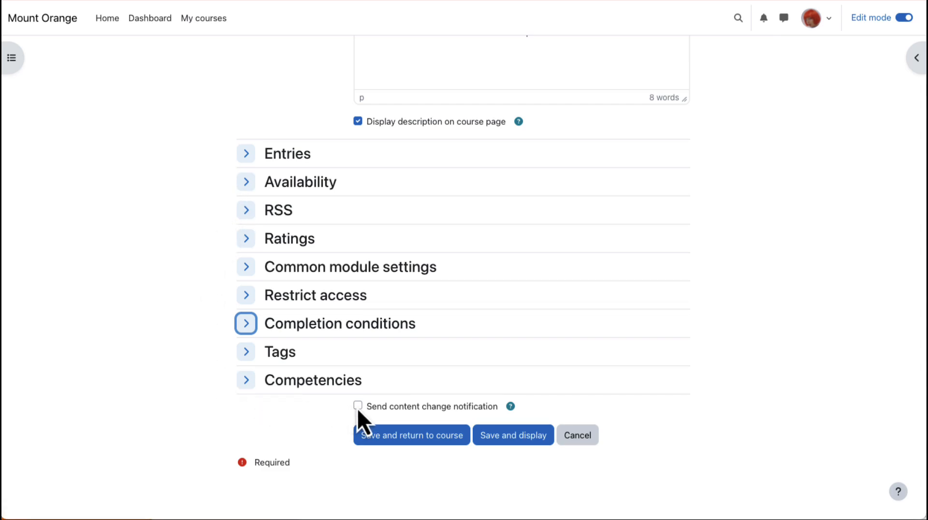
# Step: Enable content change notification and save and display Francophilia
pyautogui.click(357, 406)
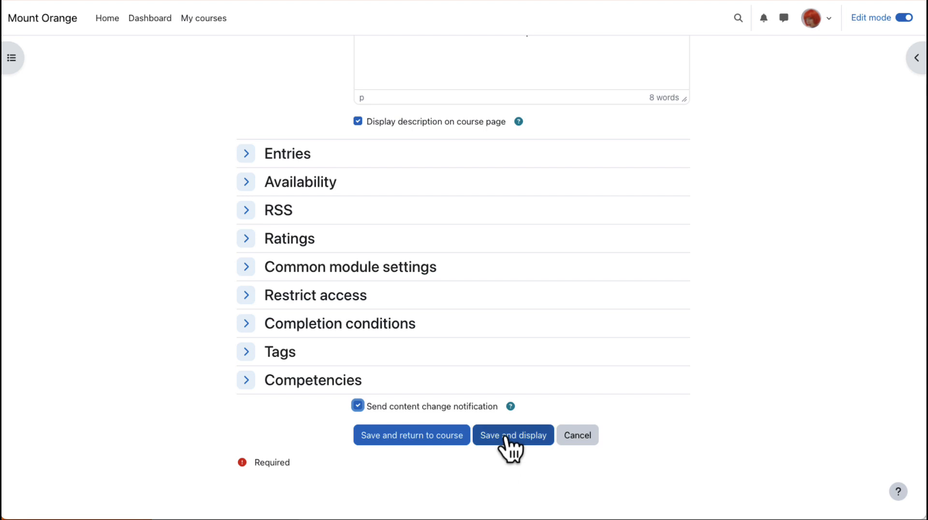
pyautogui.click(512, 435)
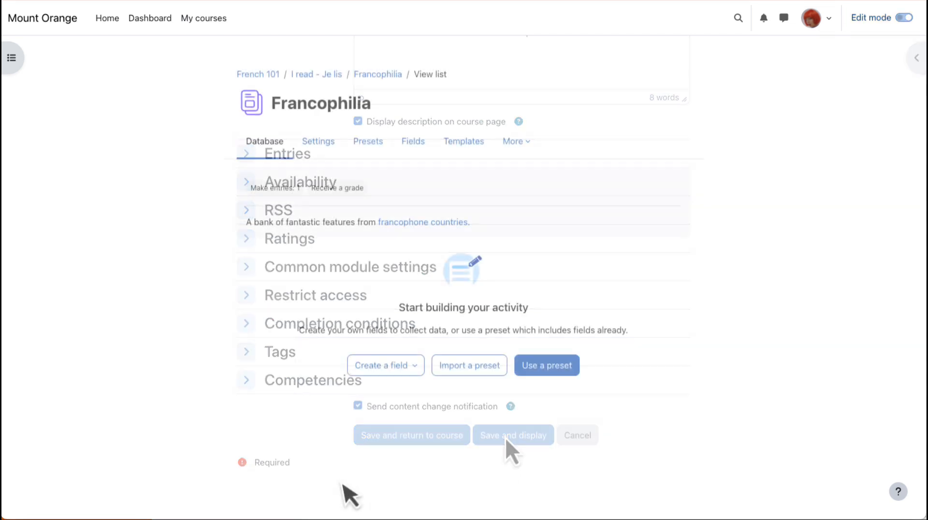
pyautogui.click(512, 434)
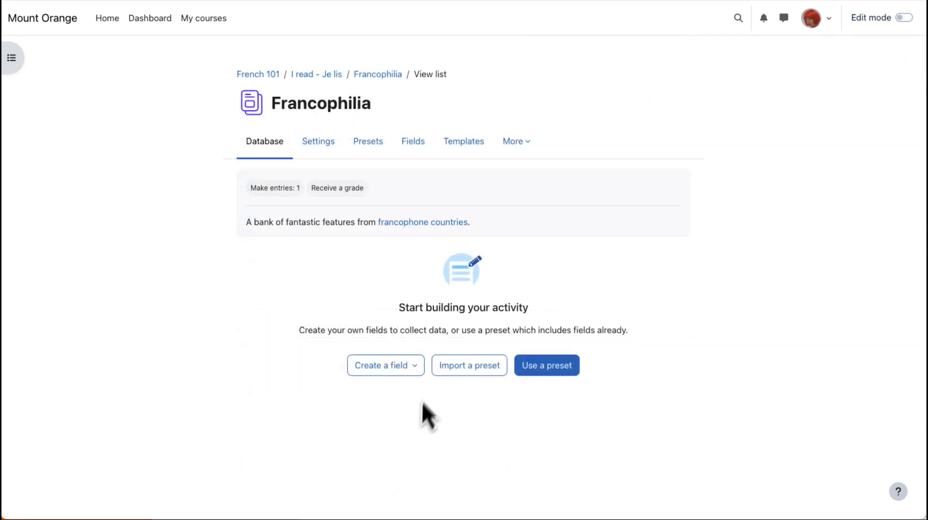
pyautogui.moveTo(385, 364)
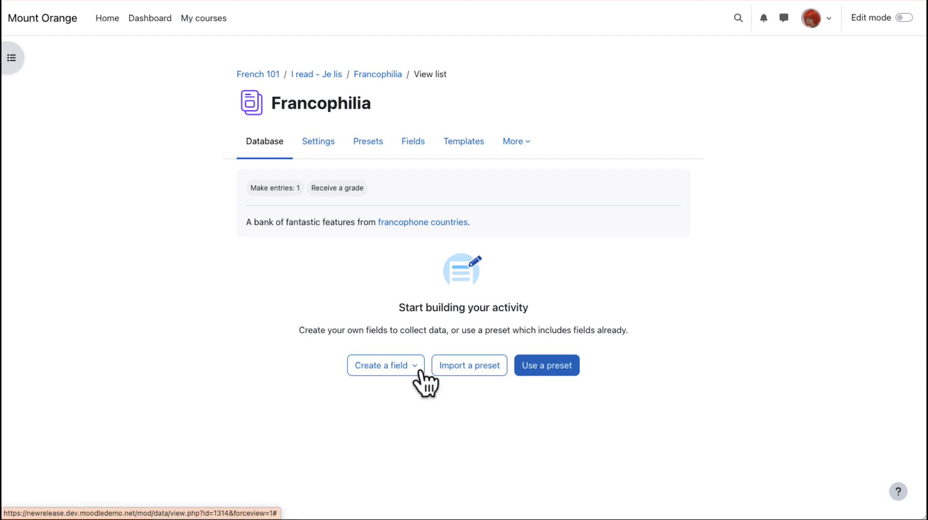
pyautogui.click(385, 365)
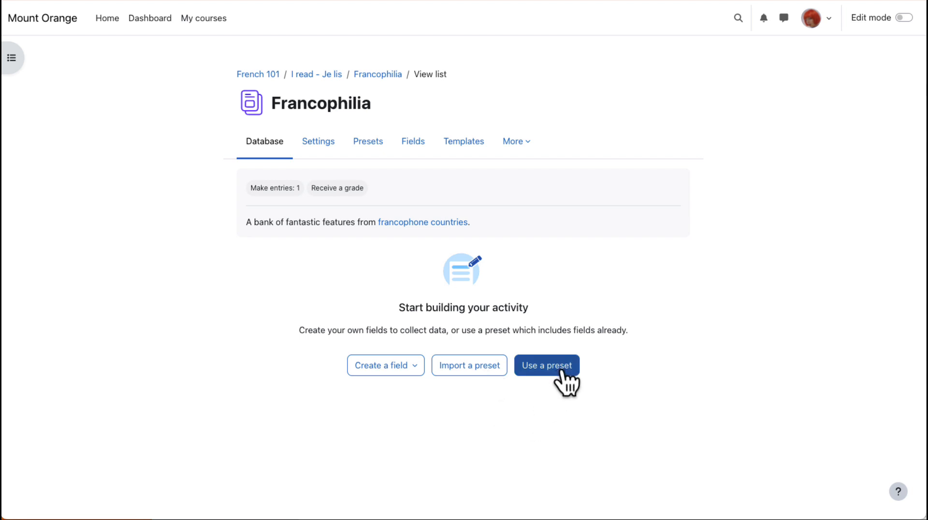
pyautogui.click(546, 365)
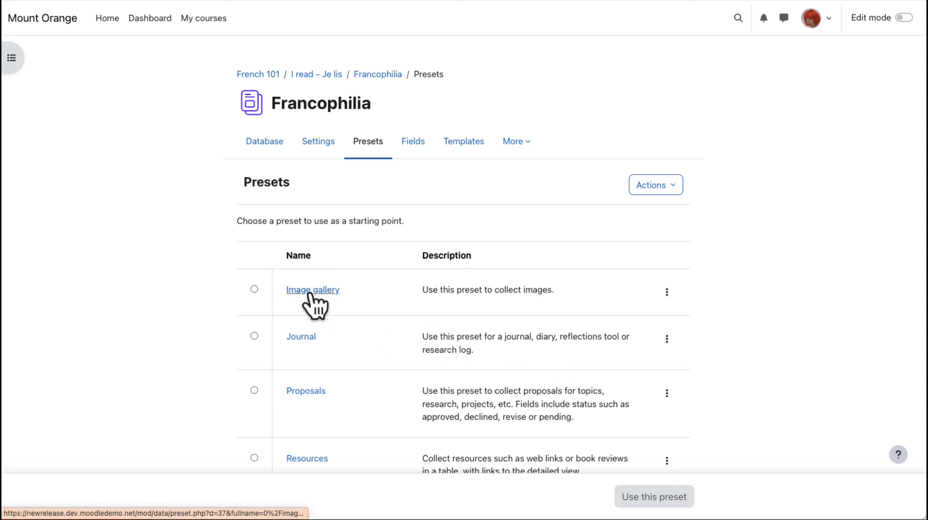
pyautogui.click(313, 290)
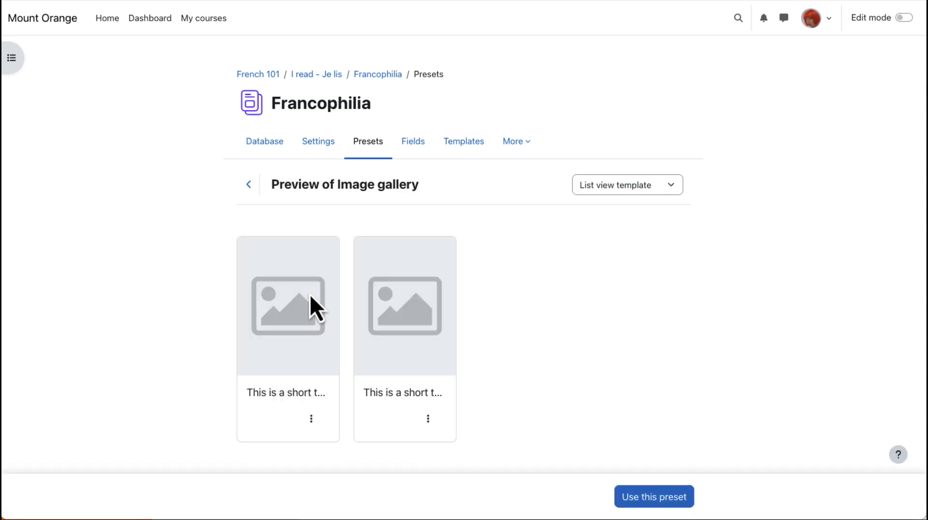
pyautogui.moveTo(393, 395)
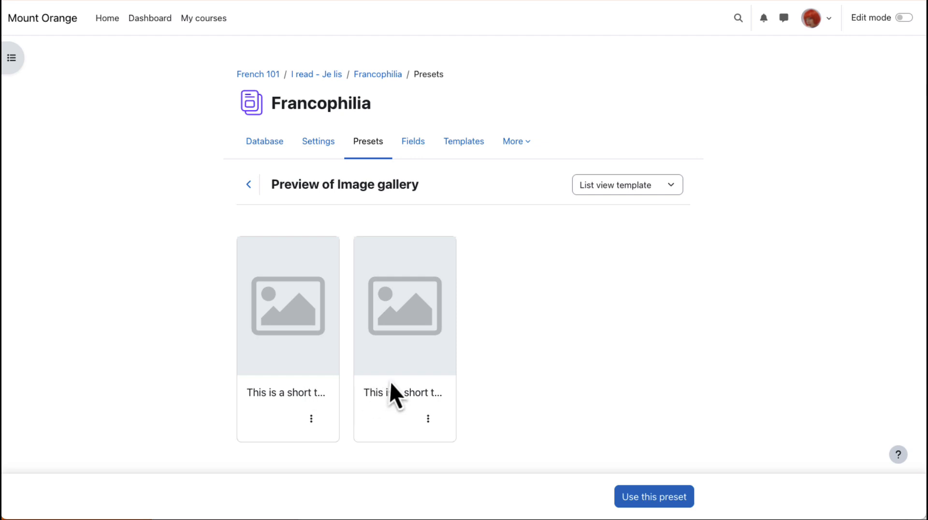
pyautogui.moveTo(561, 406)
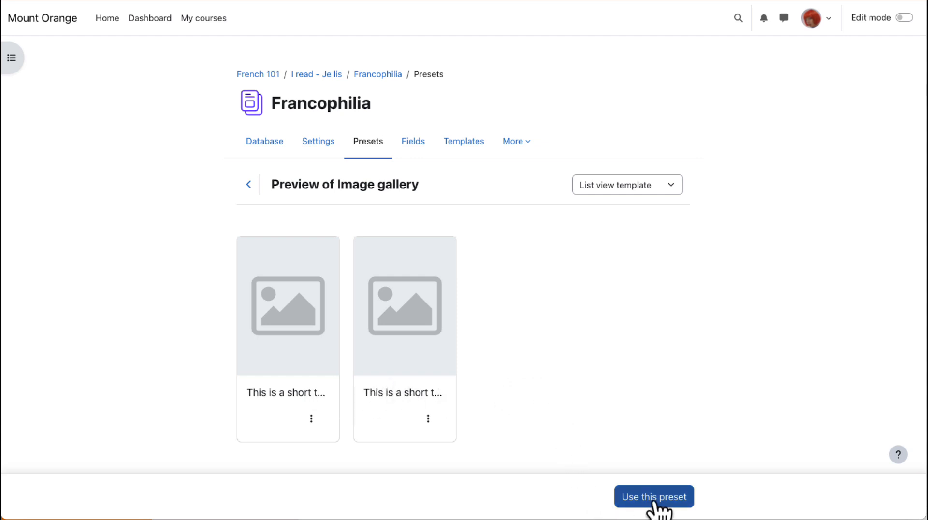
pyautogui.click(653, 496)
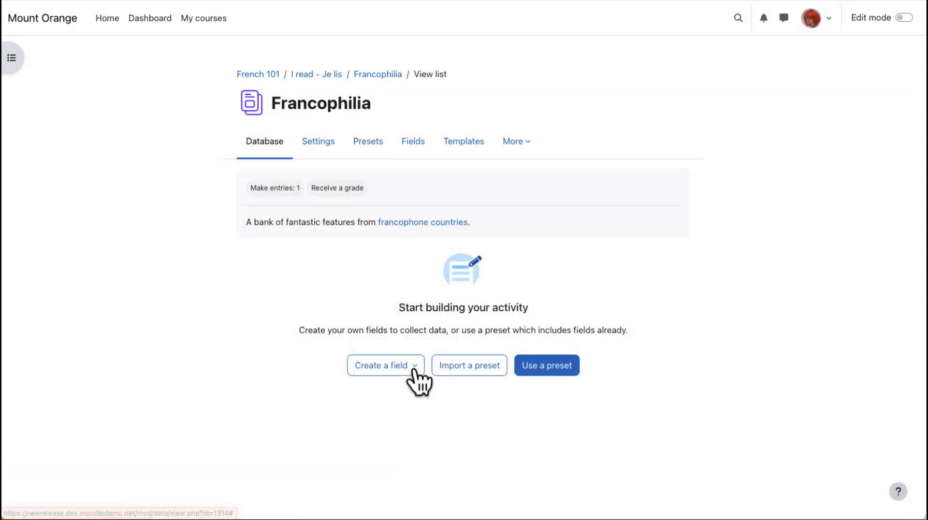
# Step: Create a required Short text field named 'Name'
pyautogui.click(384, 365)
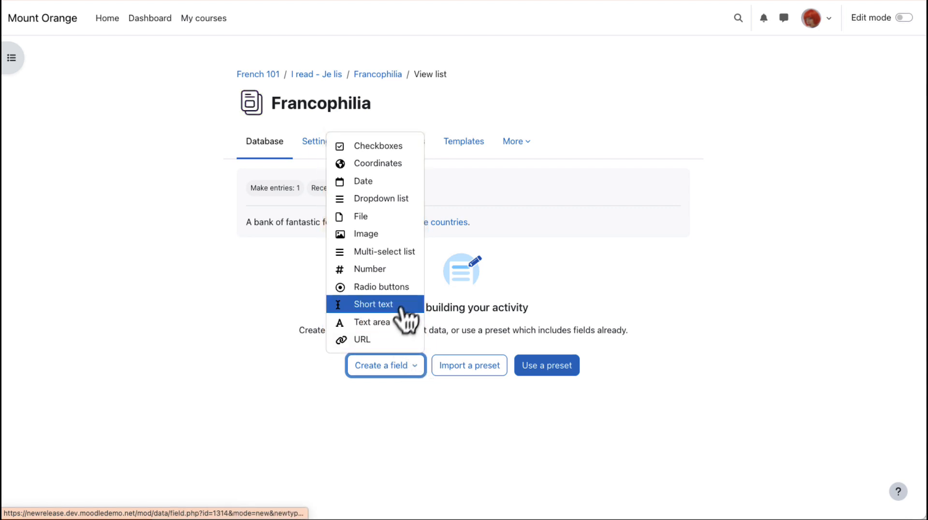
pyautogui.click(373, 303)
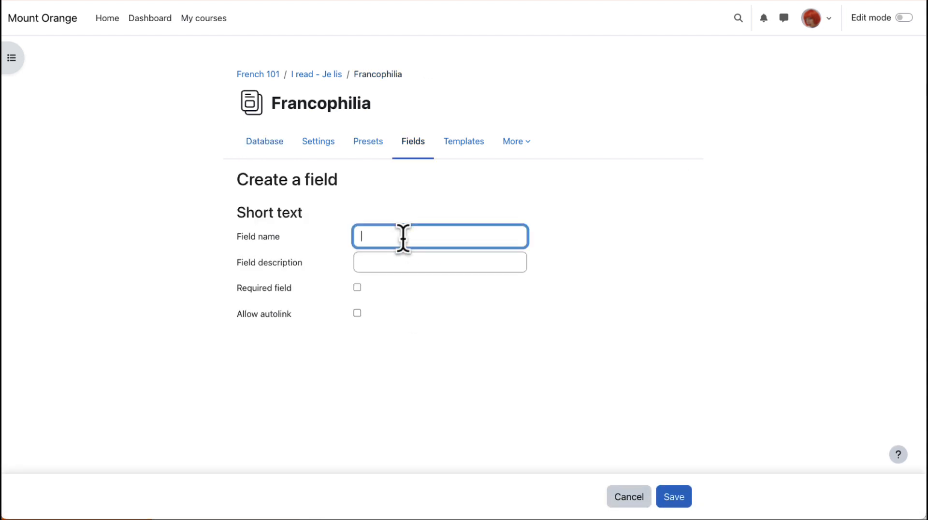
pyautogui.write('Name')
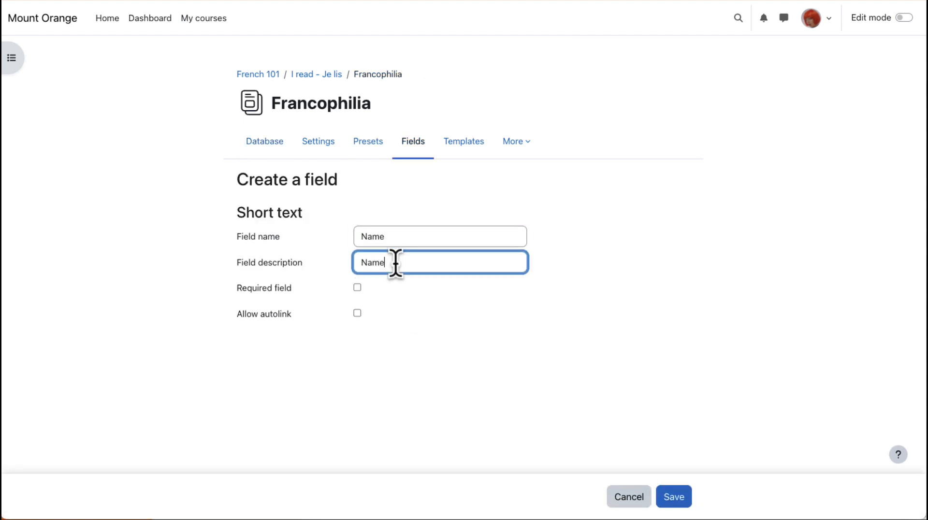
pyautogui.click(357, 287)
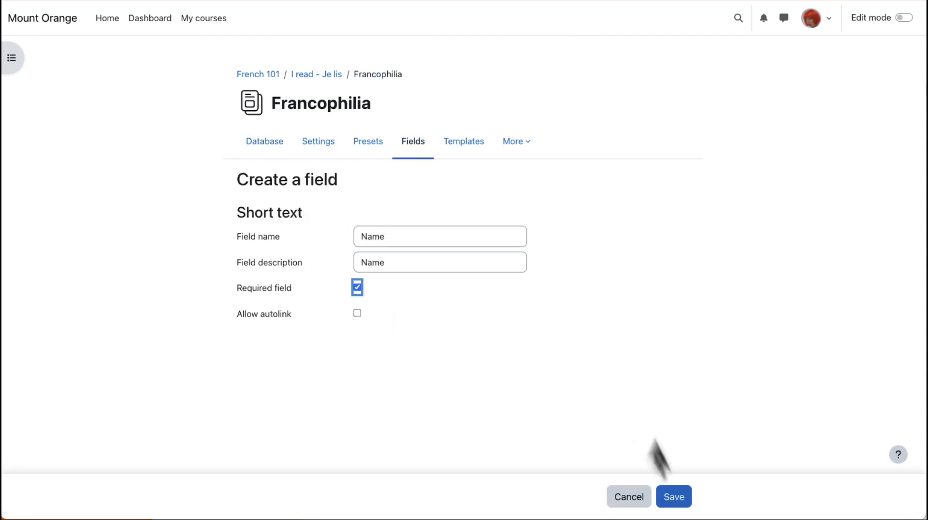
pyautogui.click(672, 496)
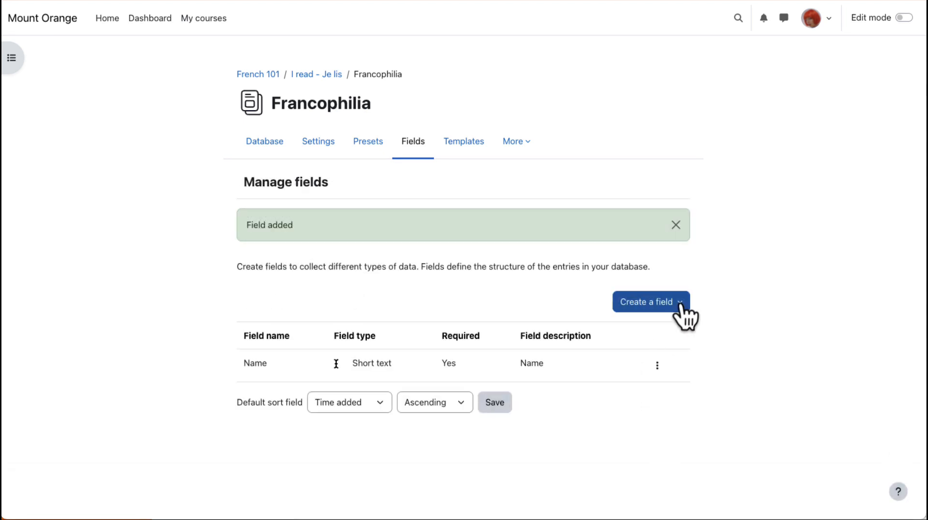
# Step: Create a required Image field named 'Image'
pyautogui.click(646, 301)
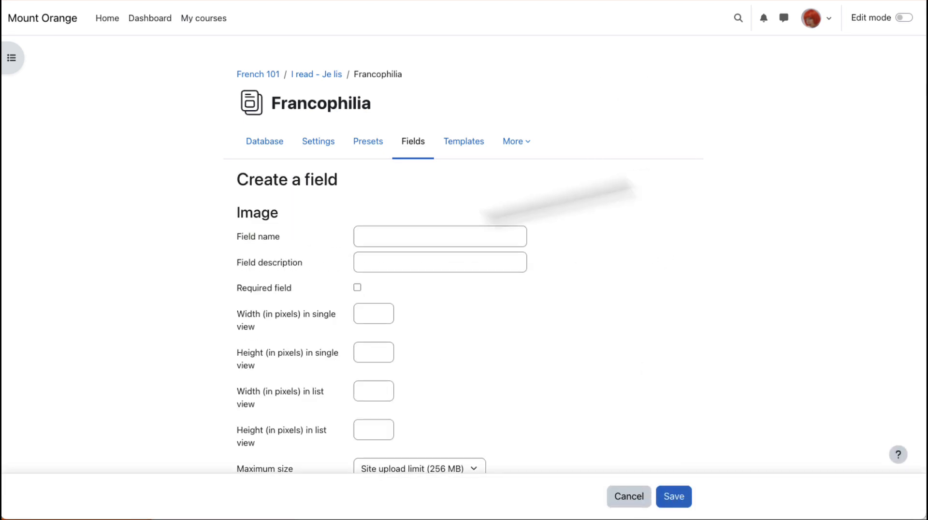
pyautogui.write('Image')
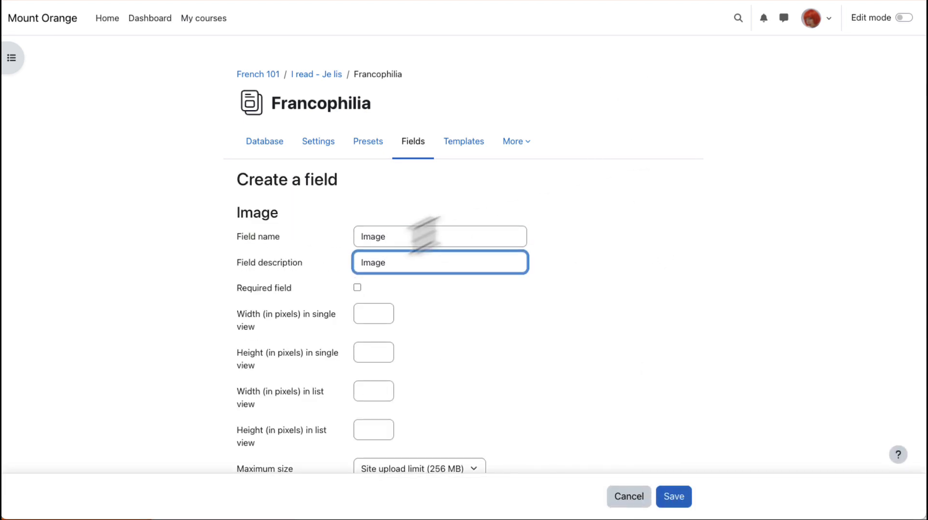
pyautogui.click(356, 287)
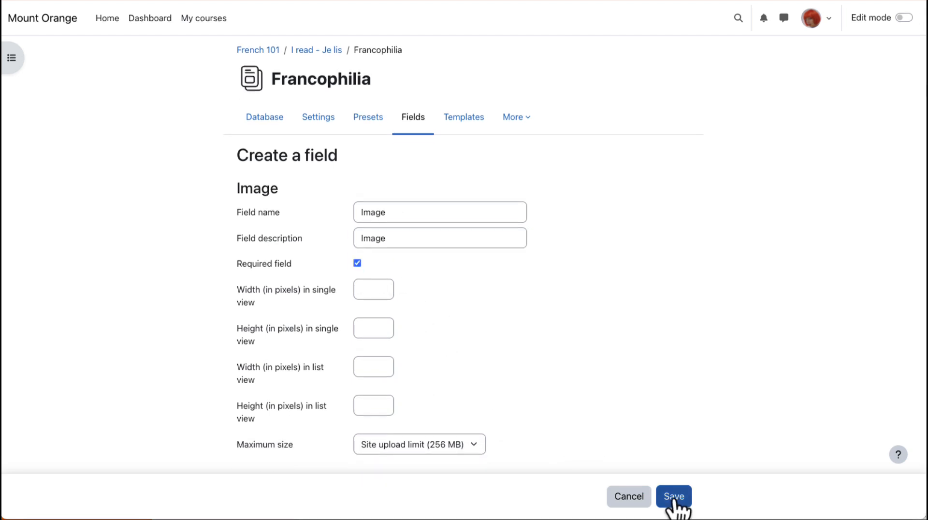
pyautogui.click(672, 496)
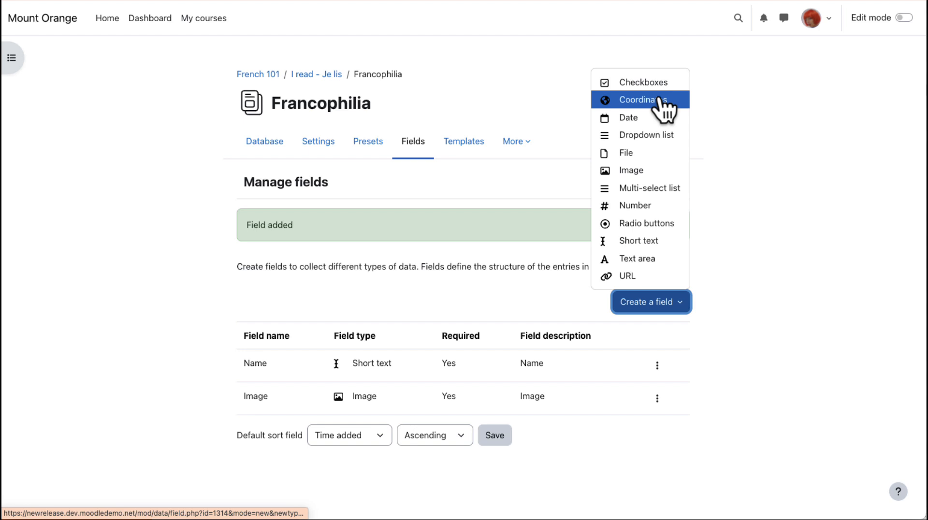
# Step: Create a required Coordinates field named 'Location'
pyautogui.click(640, 100)
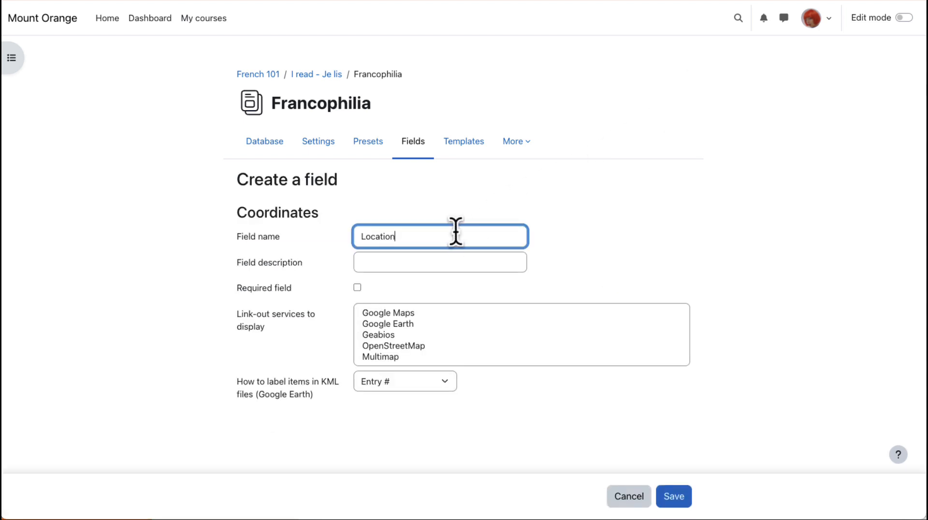
pyautogui.click(357, 287)
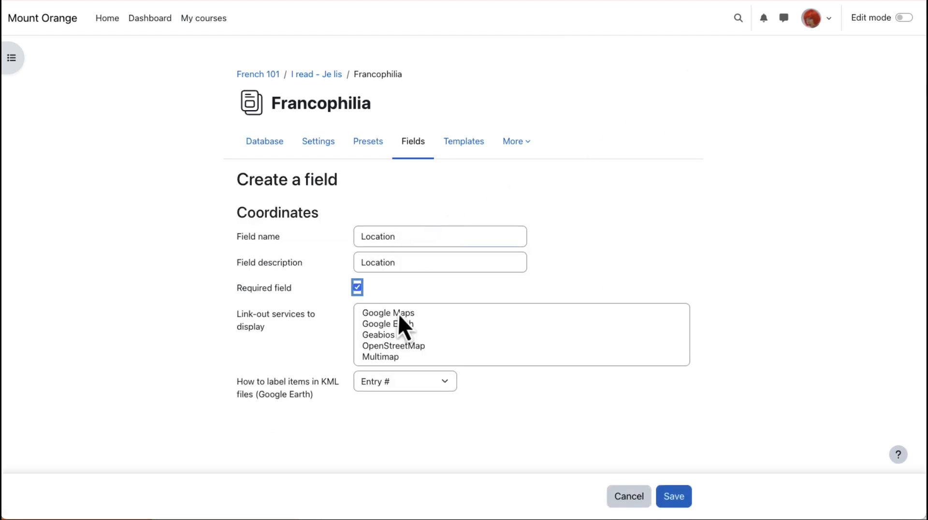
pyautogui.click(672, 496)
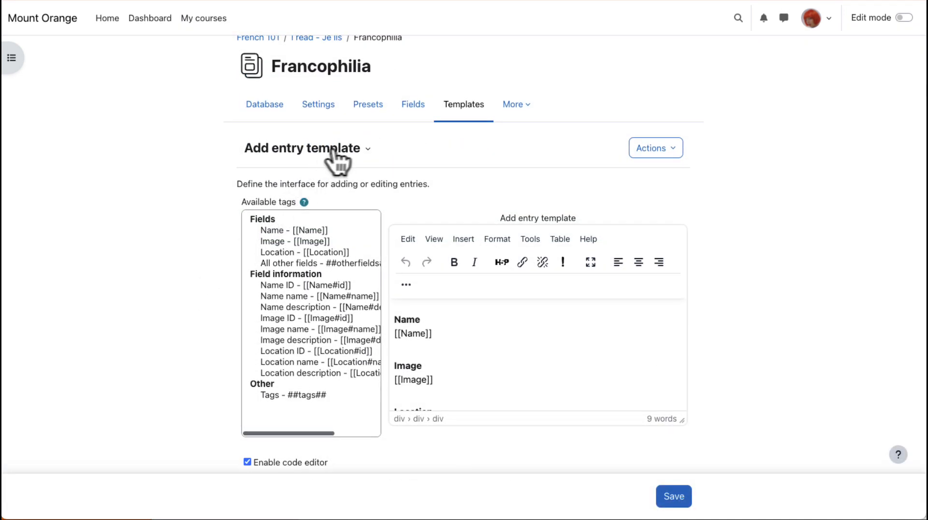
pyautogui.click(306, 148)
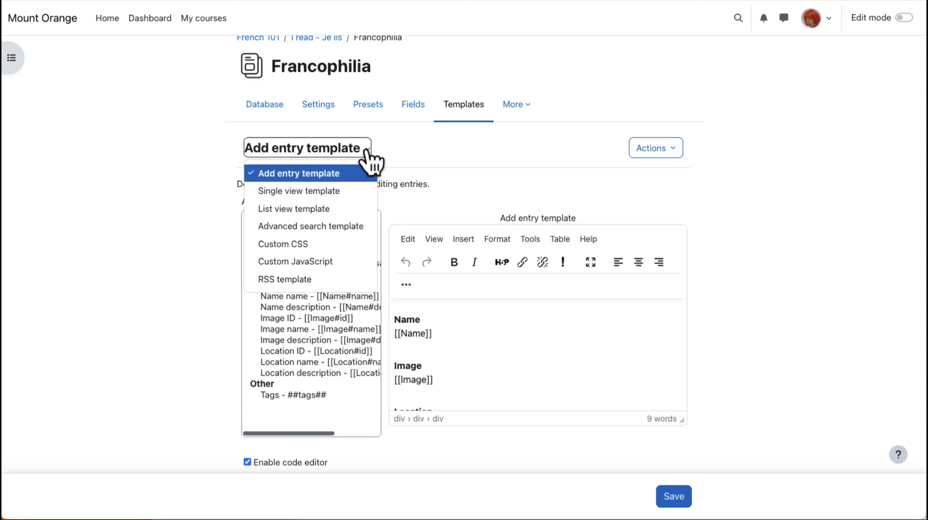
pyautogui.moveTo(343, 194)
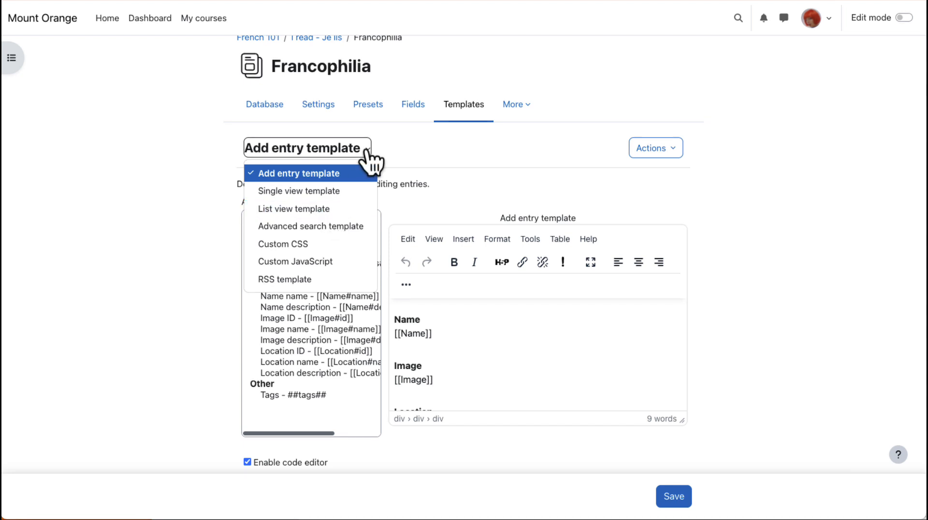
pyautogui.moveTo(311, 227)
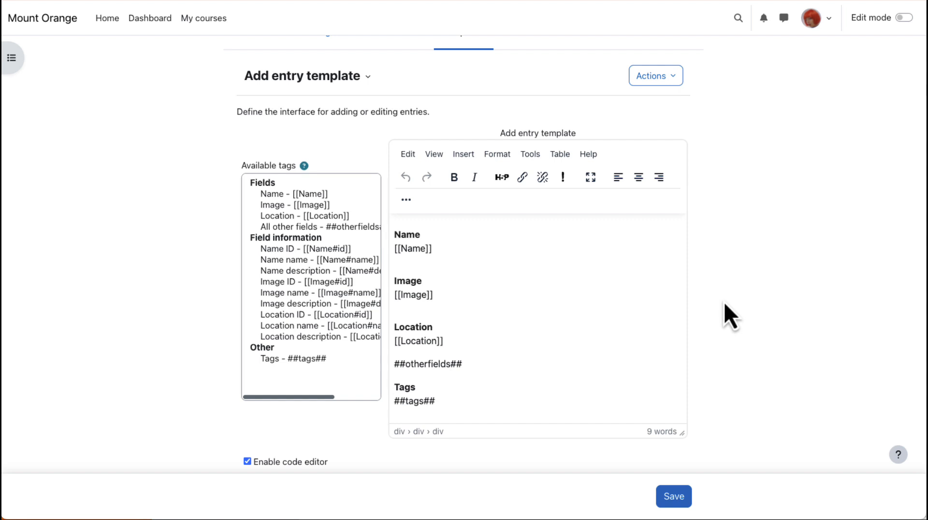
pyautogui.moveTo(647, 298)
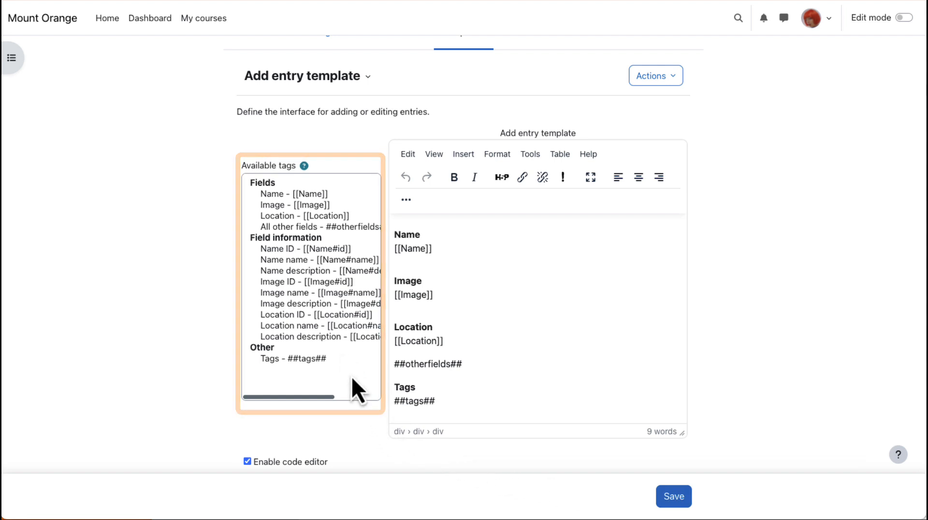
# Step: Review the List view template and Enable code editor option, then list template types
pyautogui.click(904, 18)
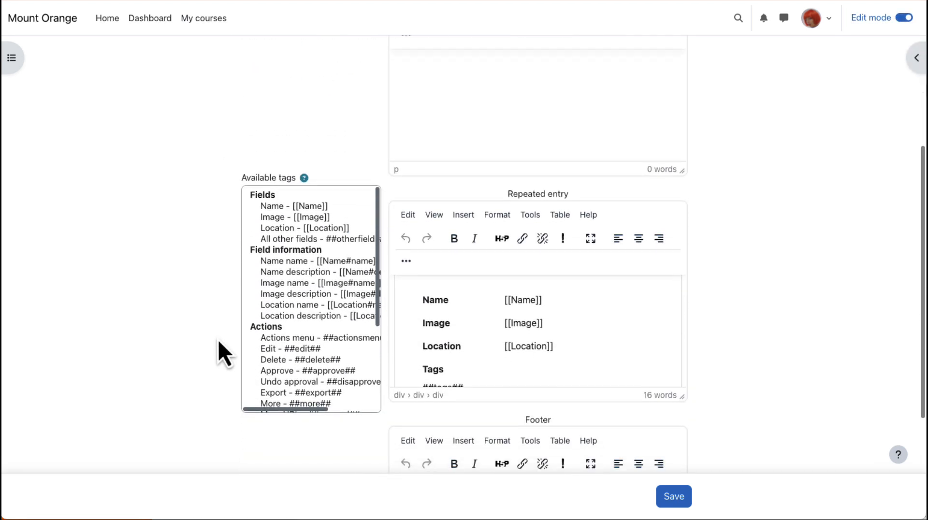
pyautogui.click(247, 461)
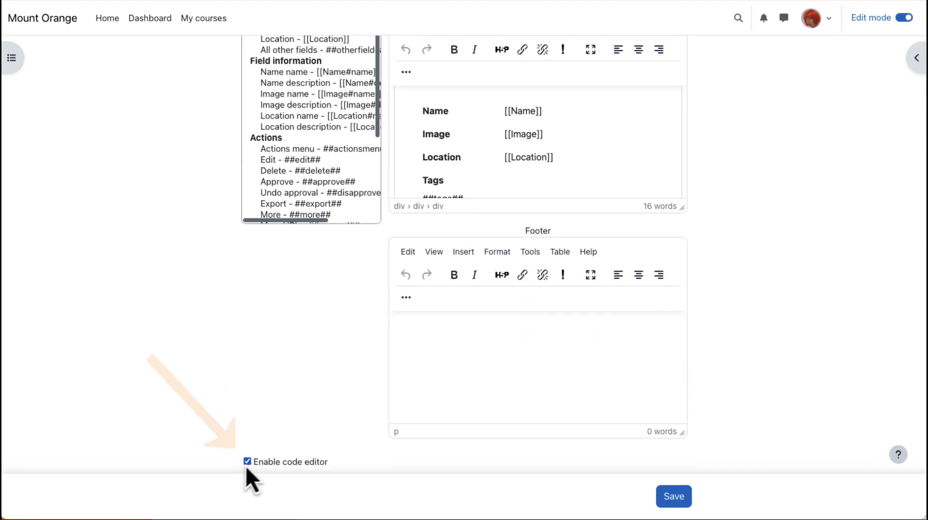
pyautogui.click(247, 462)
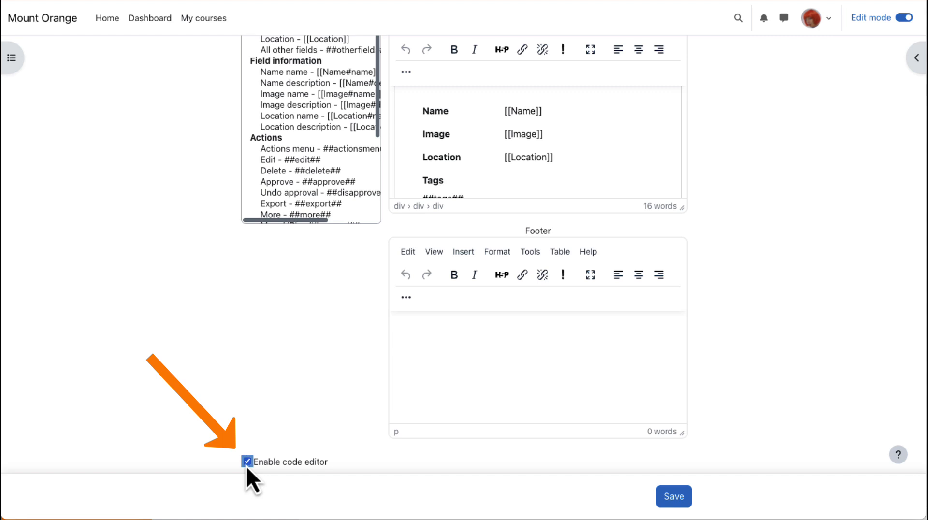
pyautogui.click(247, 461)
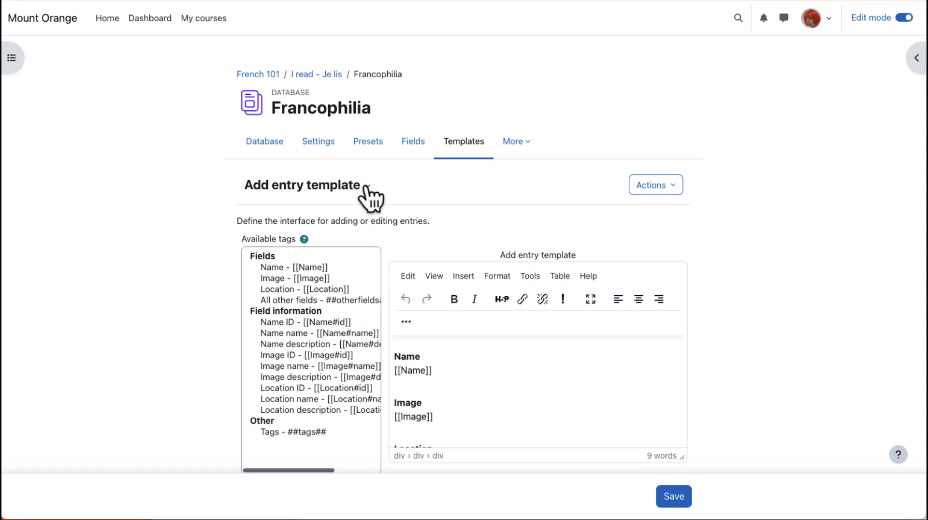
pyautogui.click(306, 184)
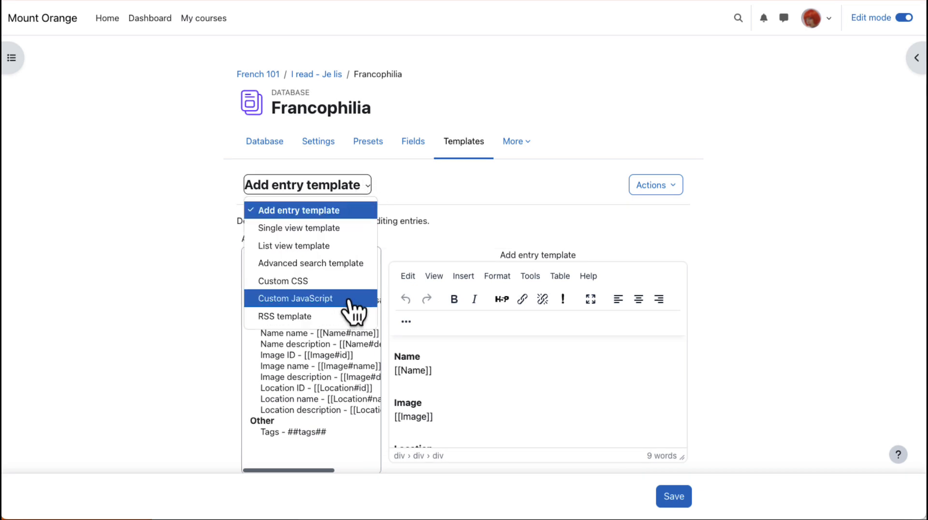
pyautogui.moveTo(284, 316)
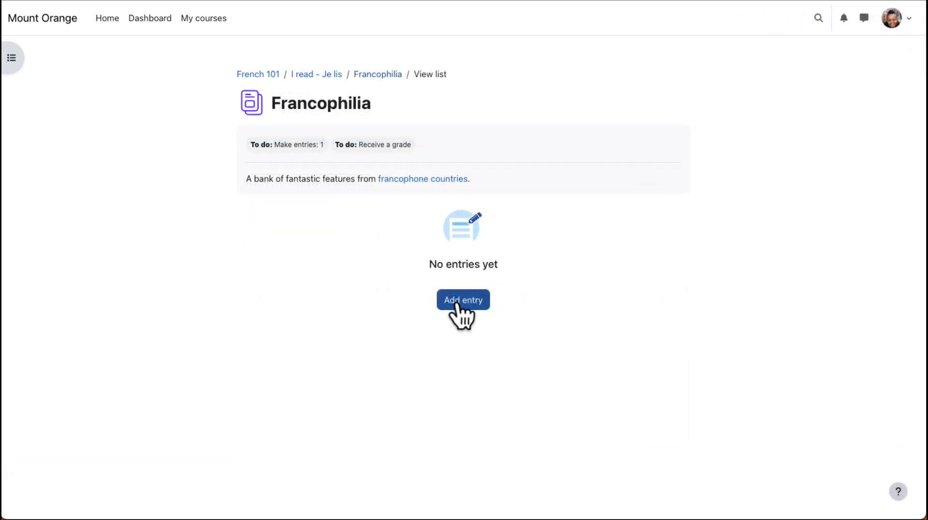
# Step: Add a Mont Saint-Michel entry at latitude 48.6, longitude -1.5, and approve it
pyautogui.click(463, 299)
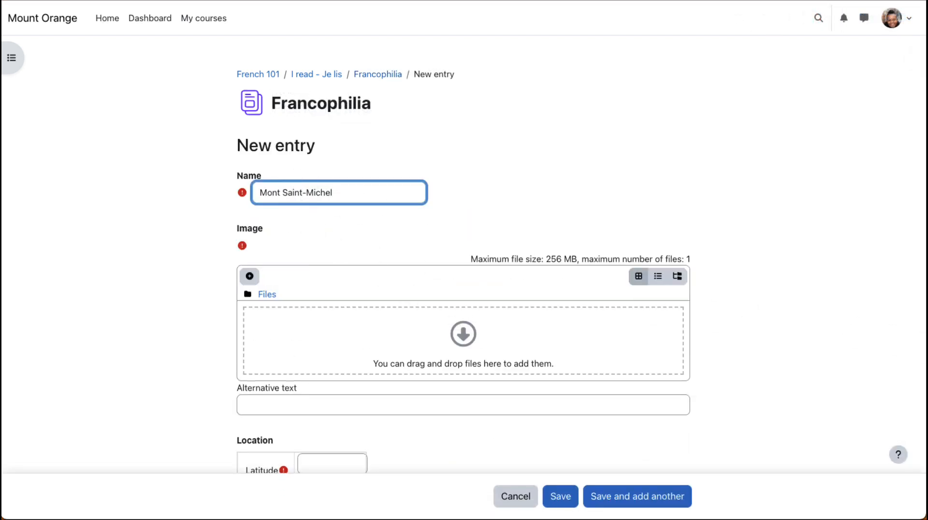
pyautogui.write('Mont Saint-Michel')
pyautogui.click(332, 463)
pyautogui.write('48.6')
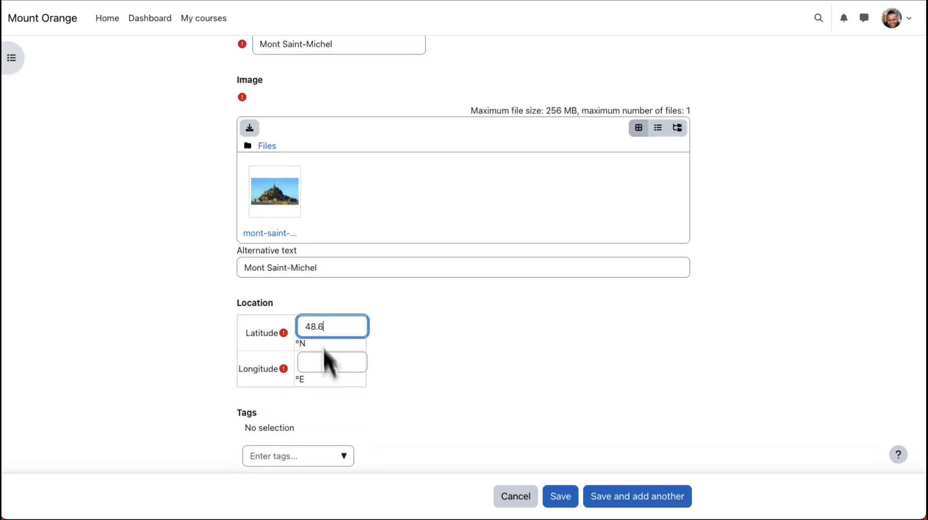
pyautogui.write('-1.5')
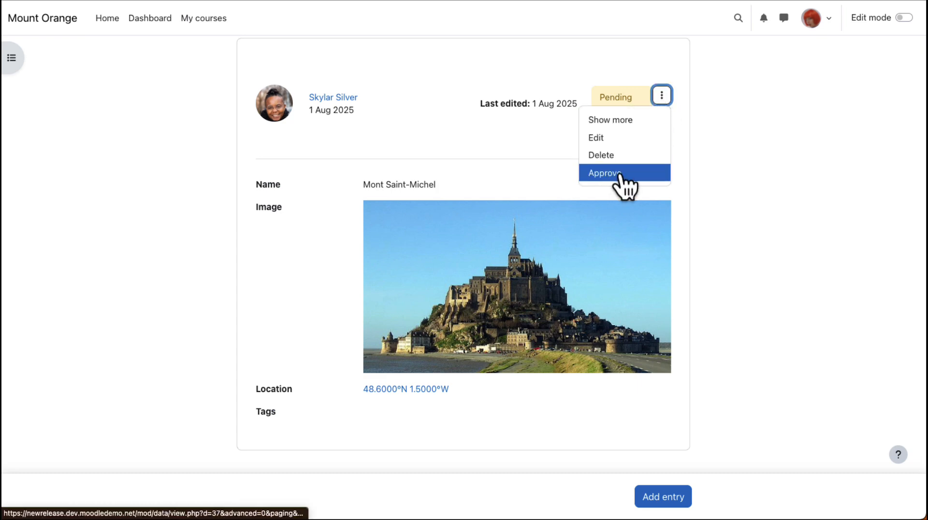
pyautogui.click(603, 172)
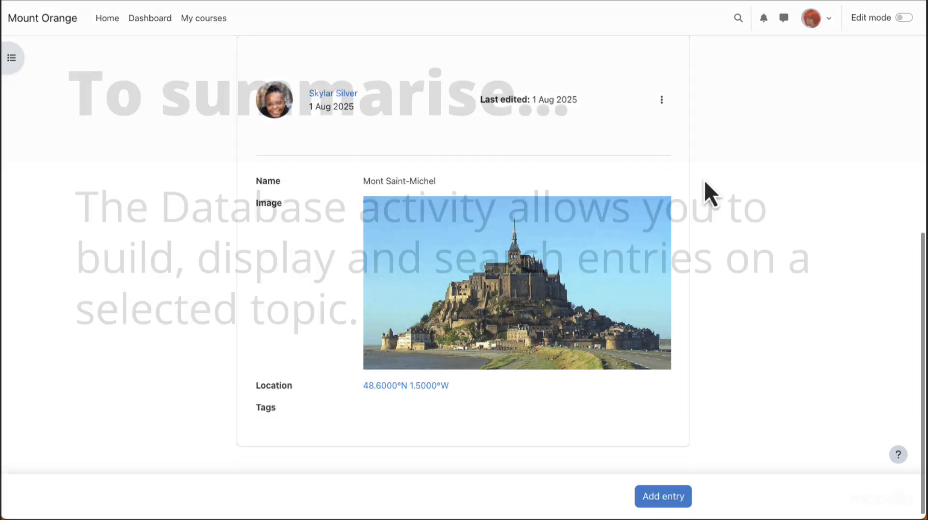